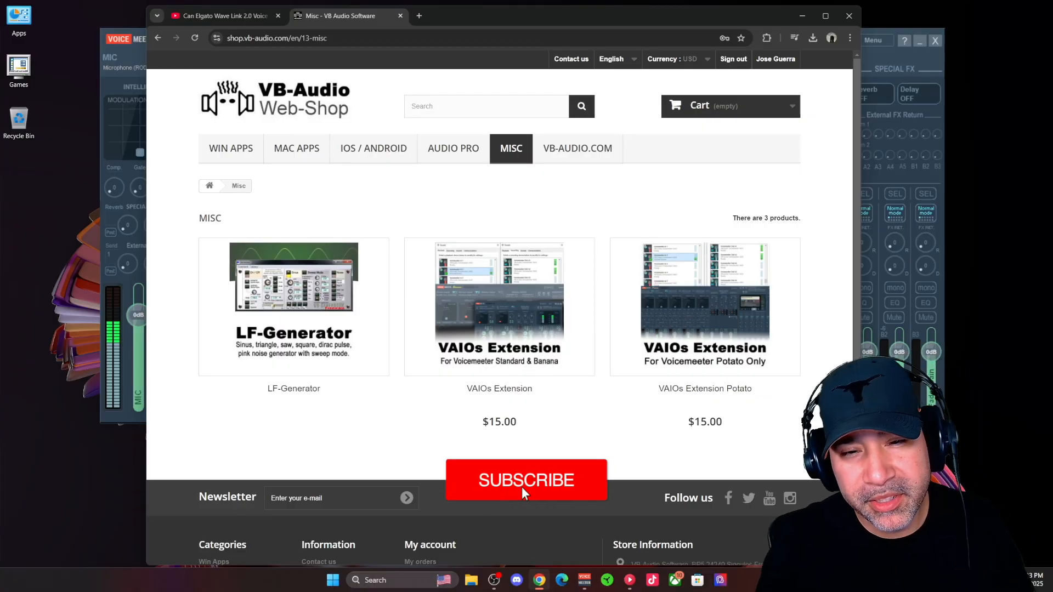
Open the VAIOs Extension Potato product page ($15) from the Misc category.
left_click(525, 479)
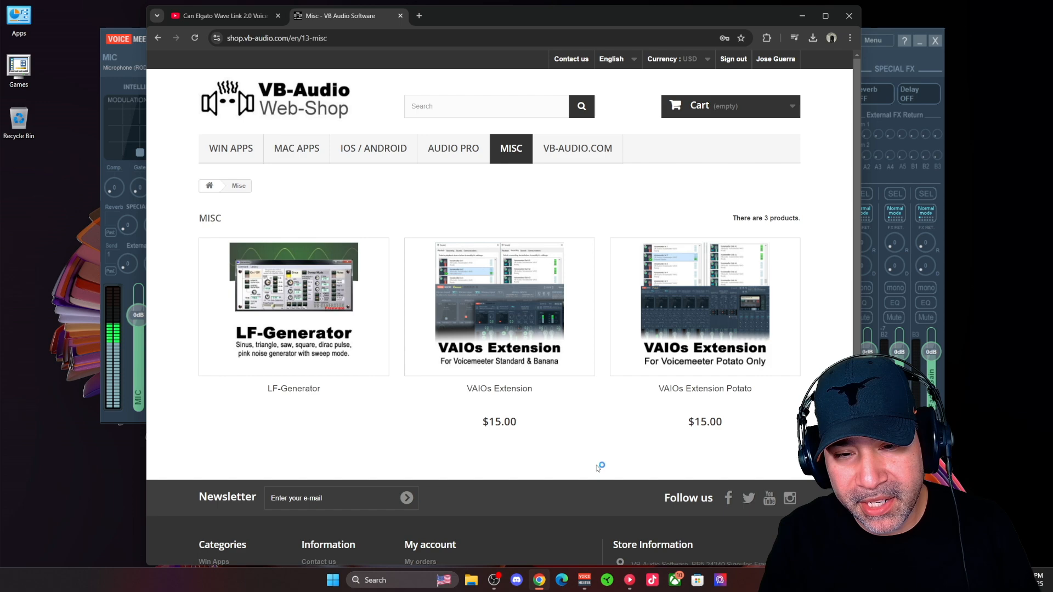
mouse_move(597, 468)
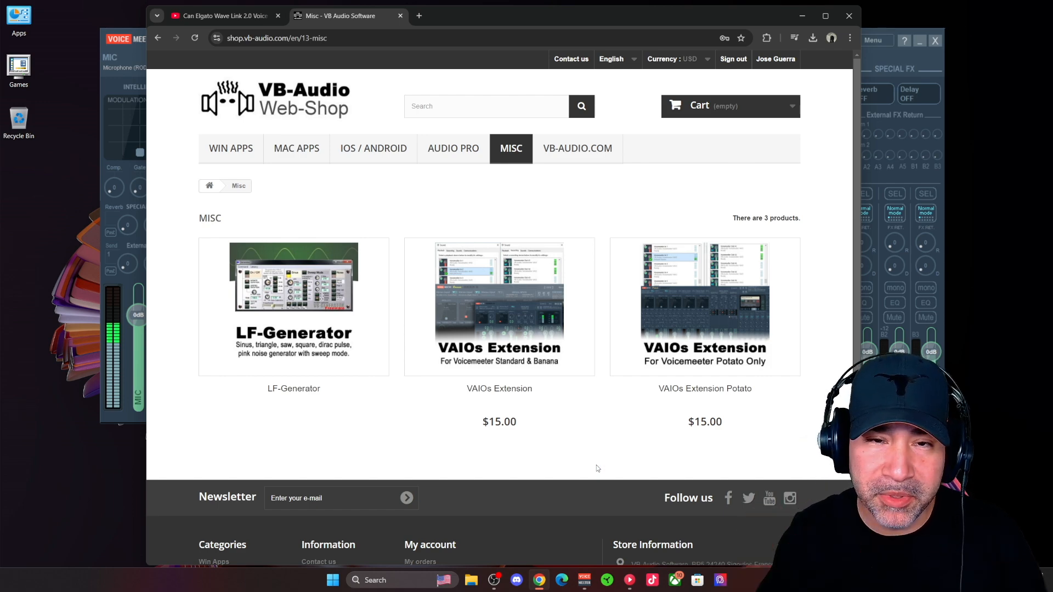
left_click(704, 306)
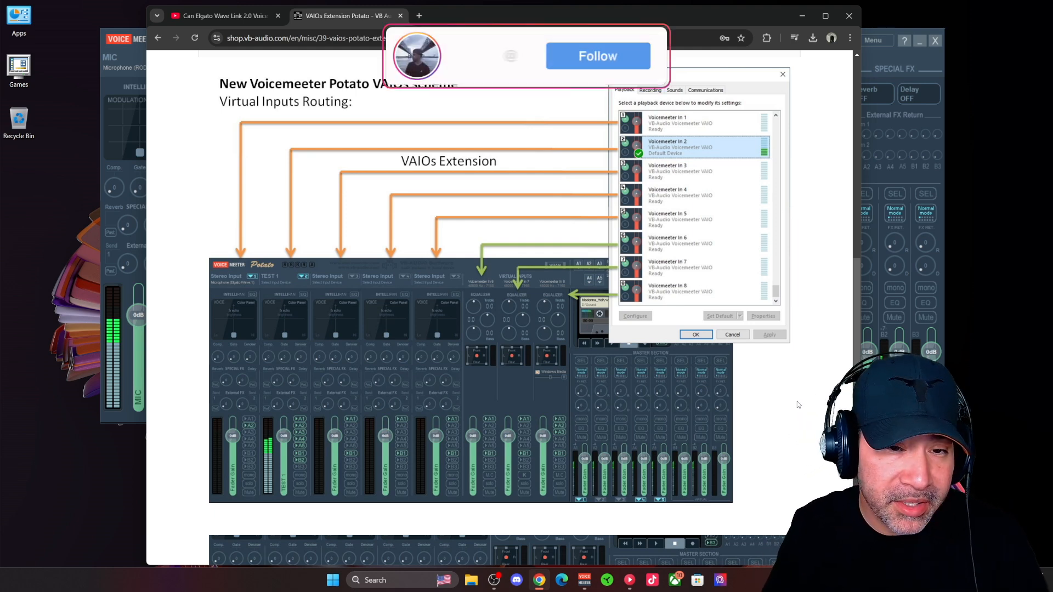
left_click(596, 56)
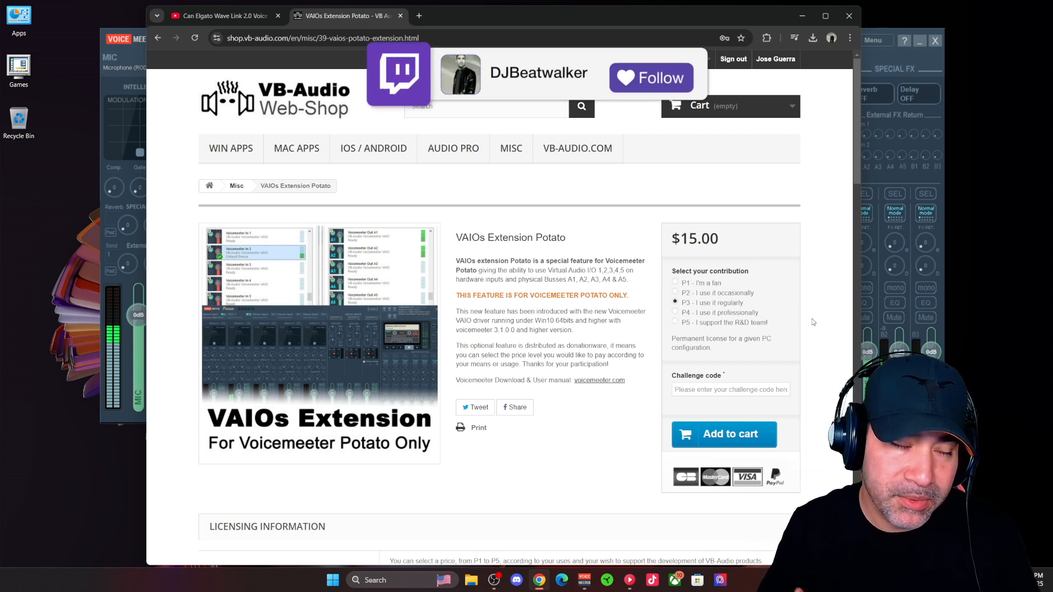
Bring the Voicemeeter Potato mixer forward to view the second stereo input strip.
left_click(650, 77)
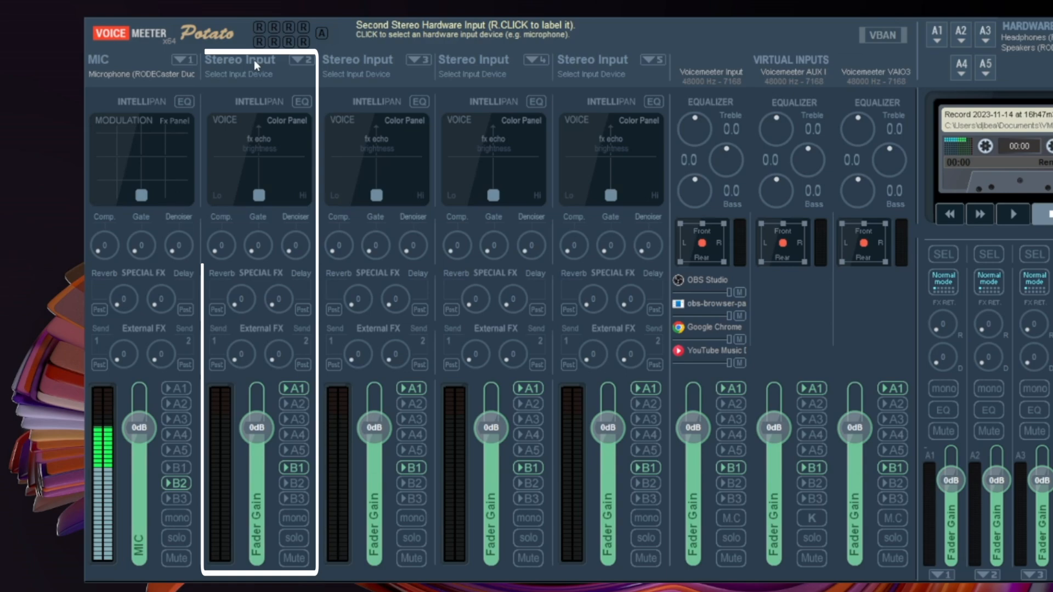
Dismiss the device list and rename the second stereo input strip to Discord.
left_click(239, 60)
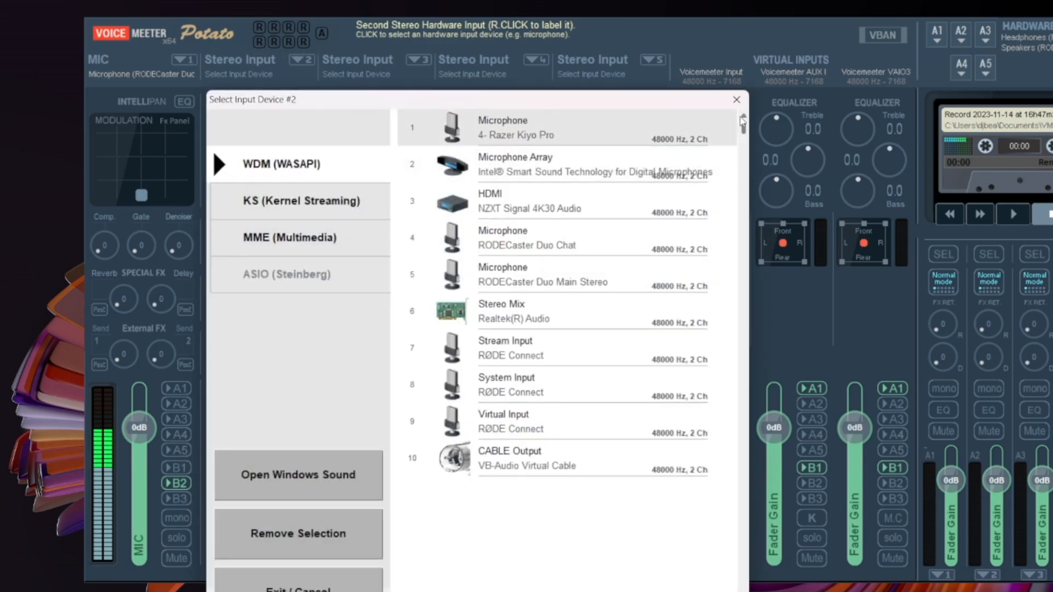
left_click(736, 100)
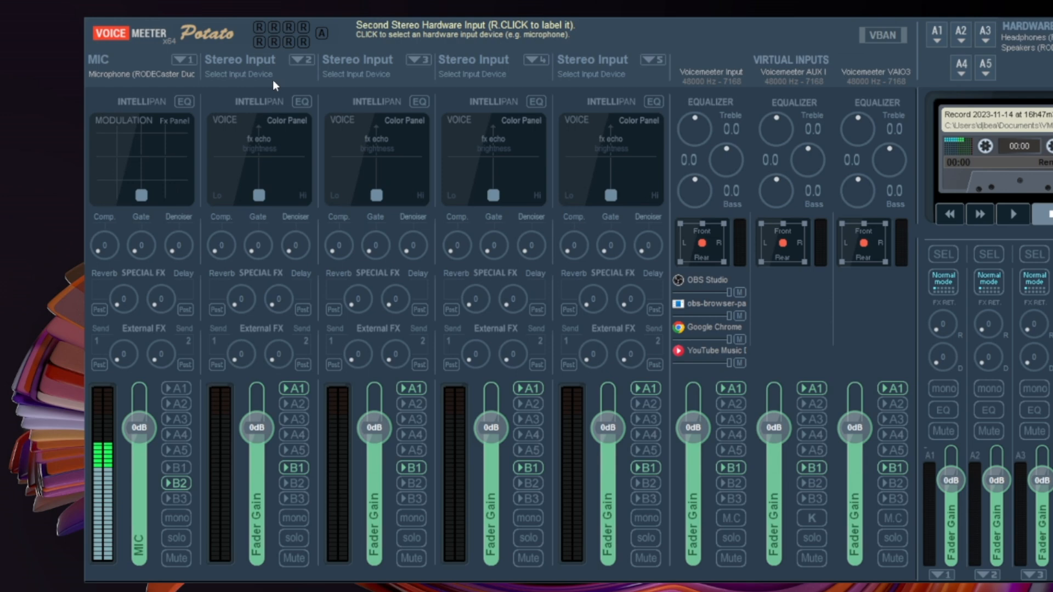
right_click(261, 63)
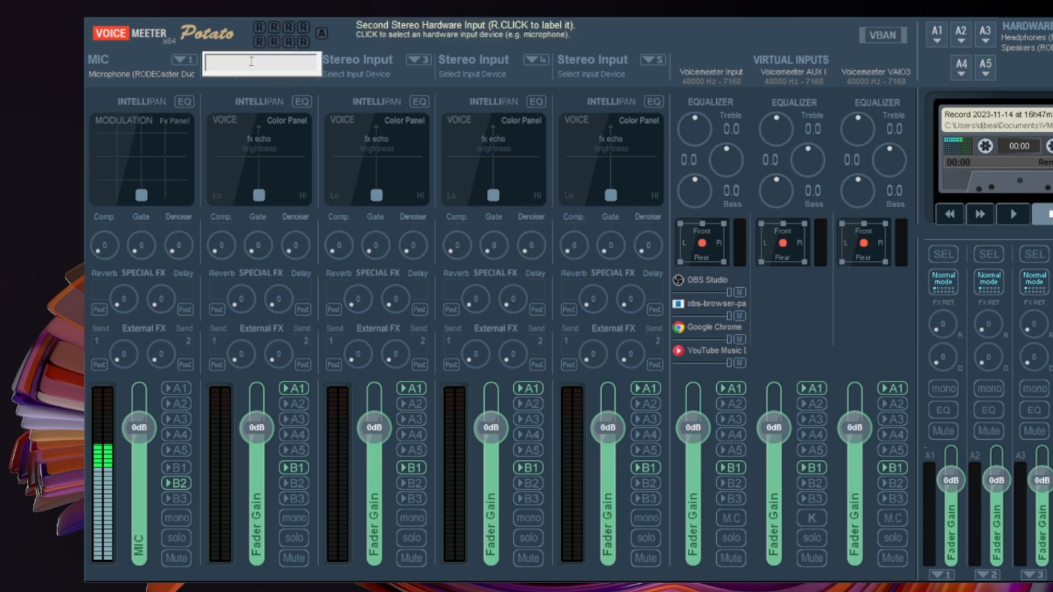
type("Discord")
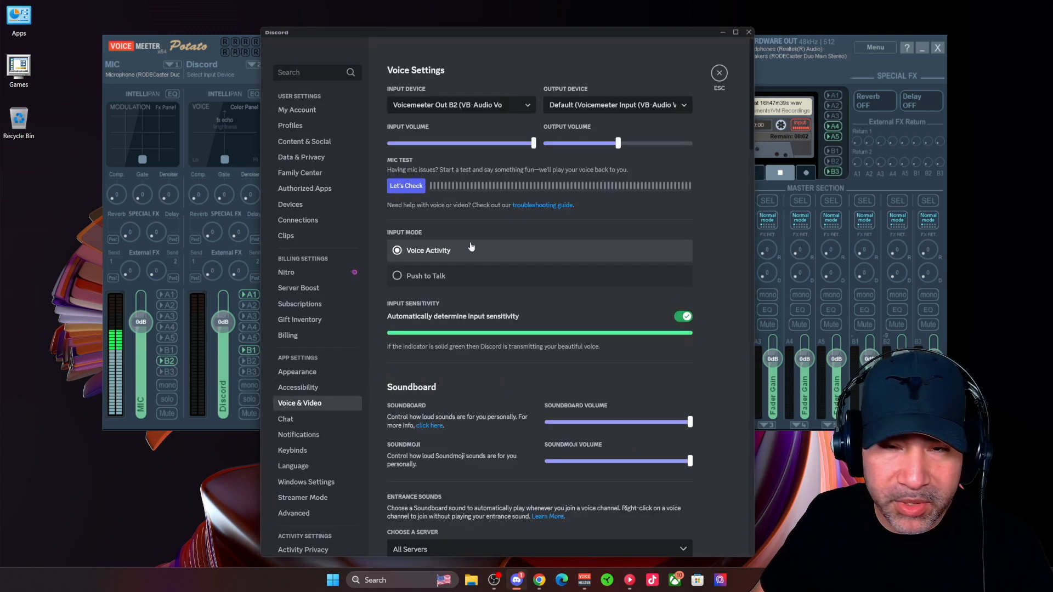
Choose Voicemeeter In 2 as Discord's voice output device.
left_click(614, 105)
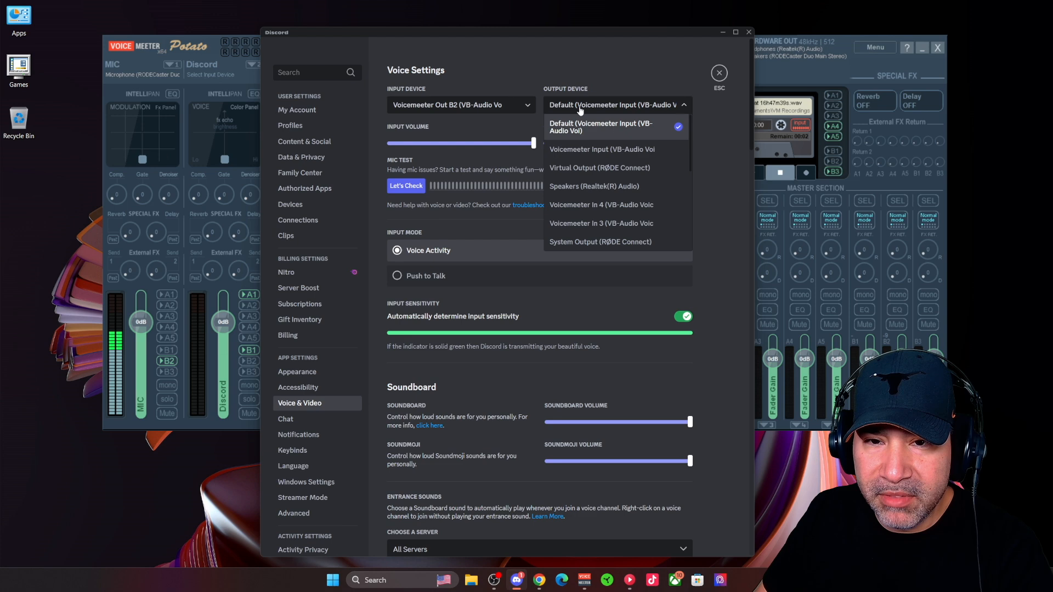
scroll("down", 3)
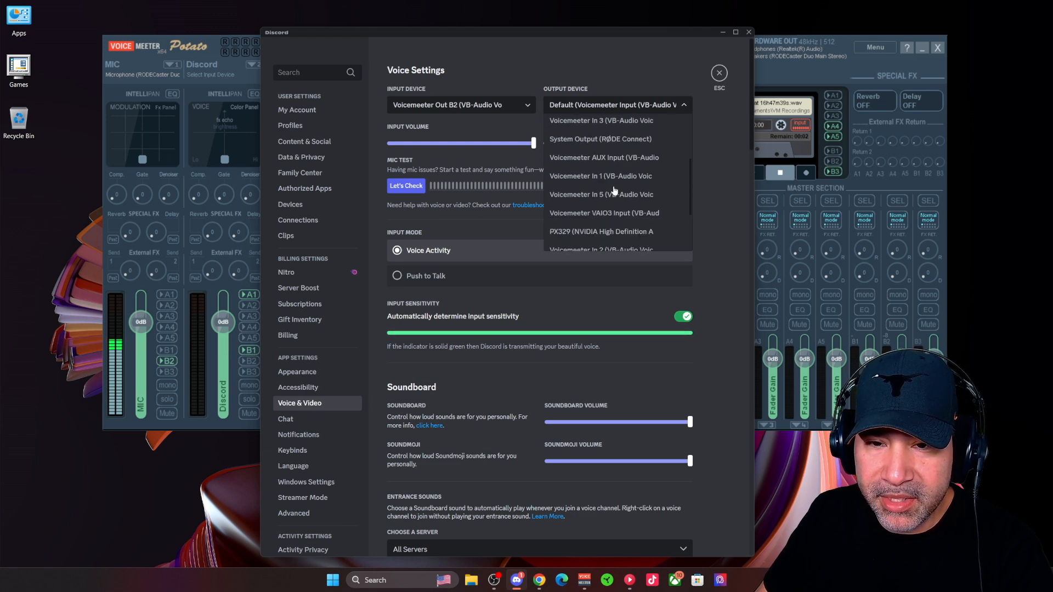
left_click(599, 249)
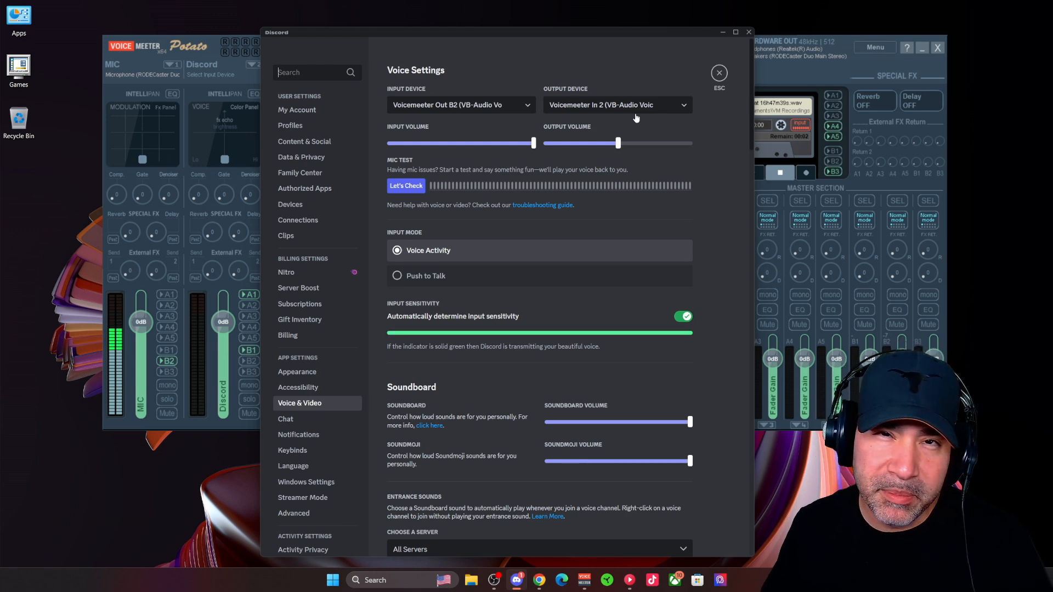
mouse_move(641, 125)
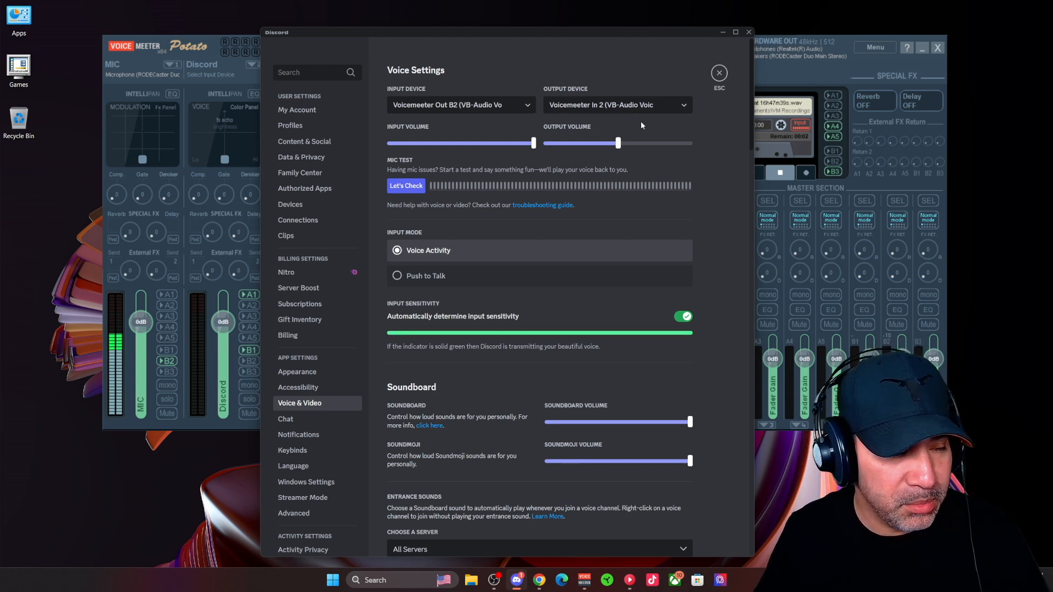
mouse_move(234, 99)
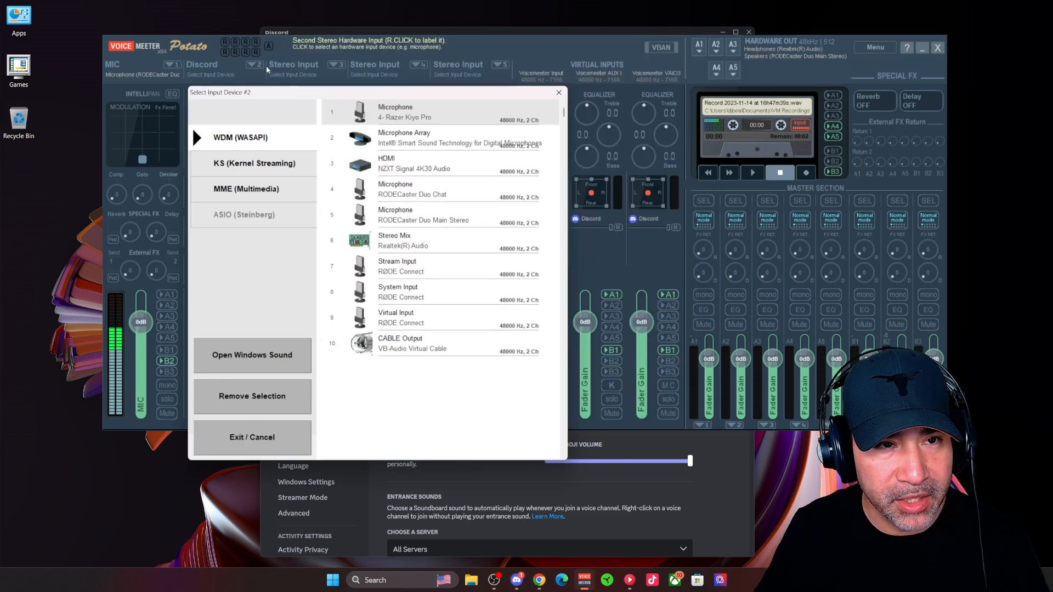
Run Discord's mic check briefly to hear playback through Voicemeeter.
left_click(252, 437)
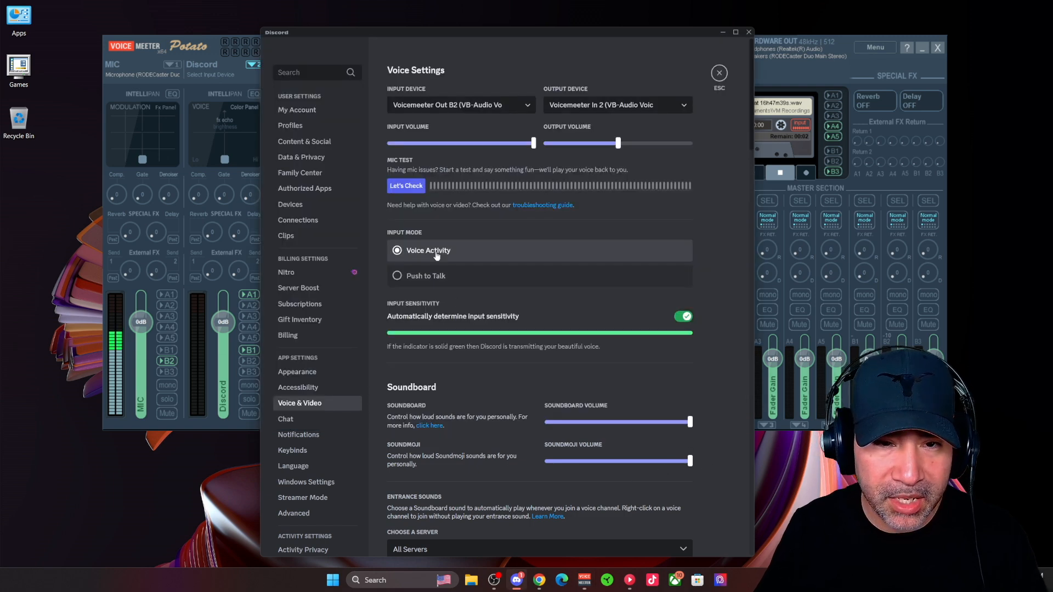
left_click(405, 185)
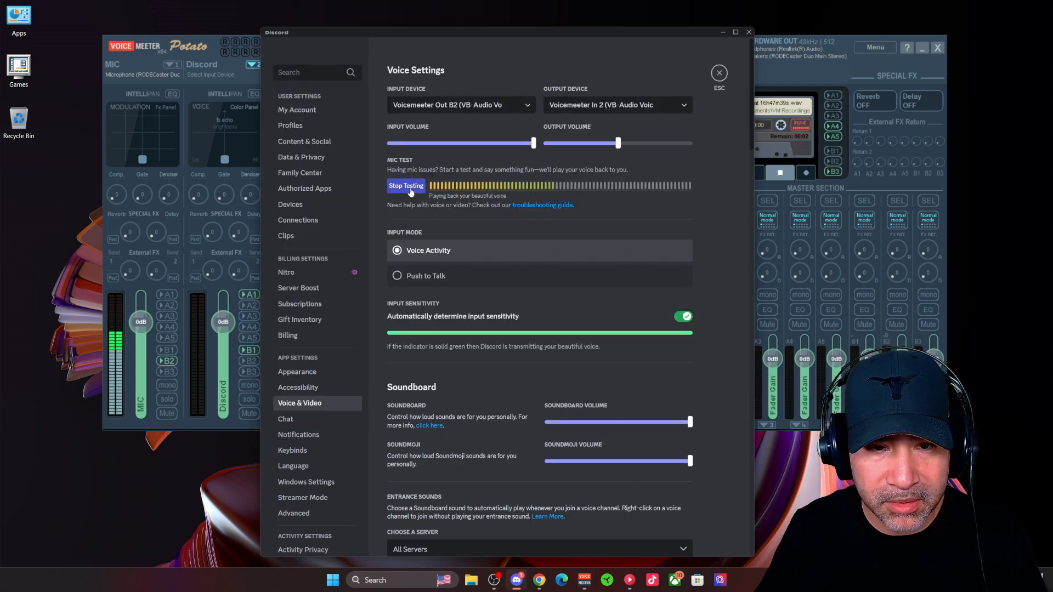
left_click(406, 186)
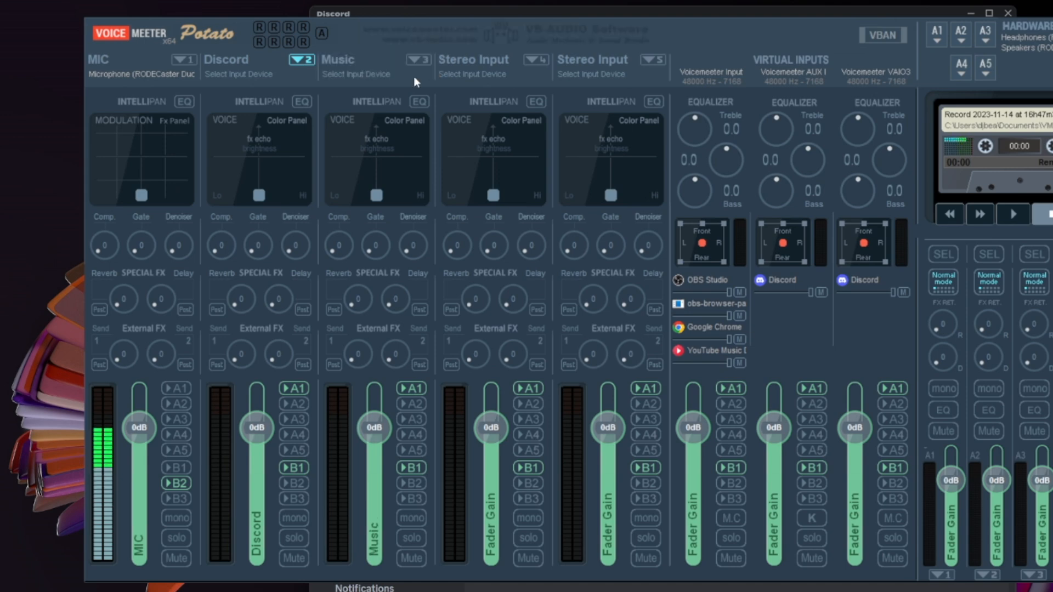
mouse_move(661, 355)
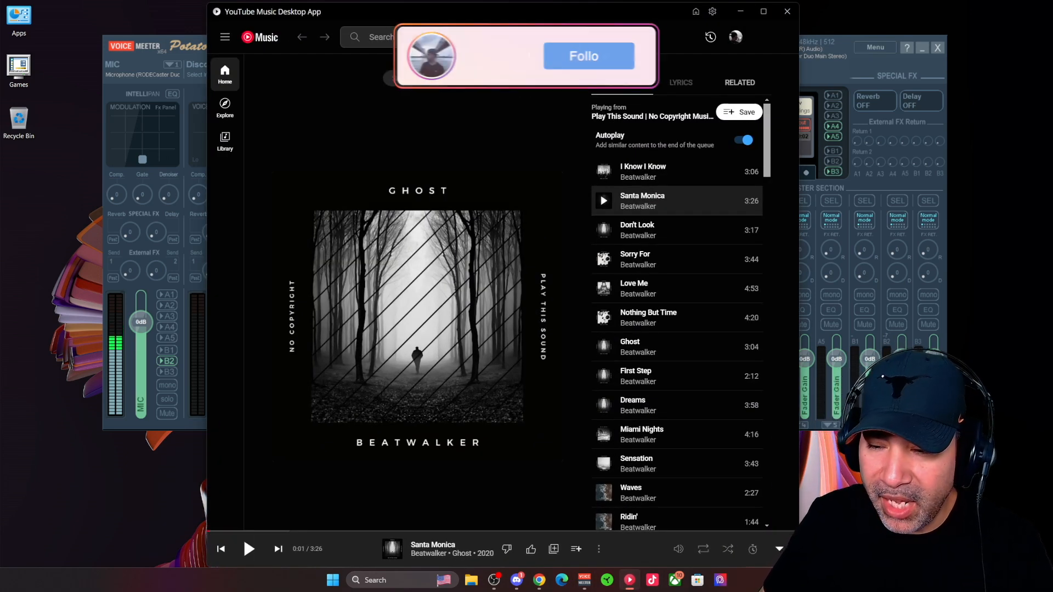
In the Windows volume mixer, expand YouTube Music Desktop App's output device choices.
left_click(583, 56)
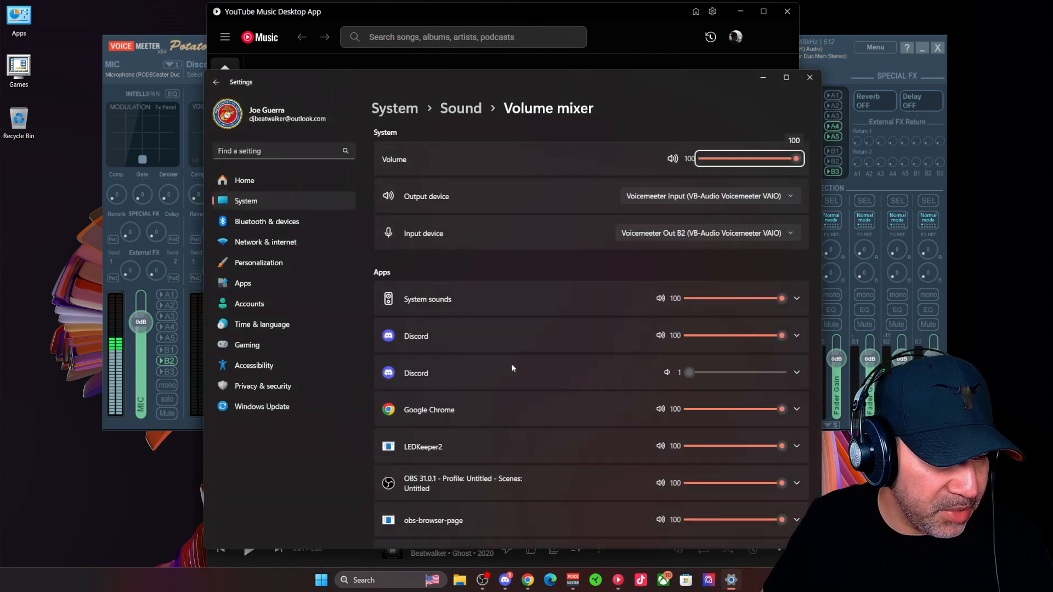
scroll("down", 3)
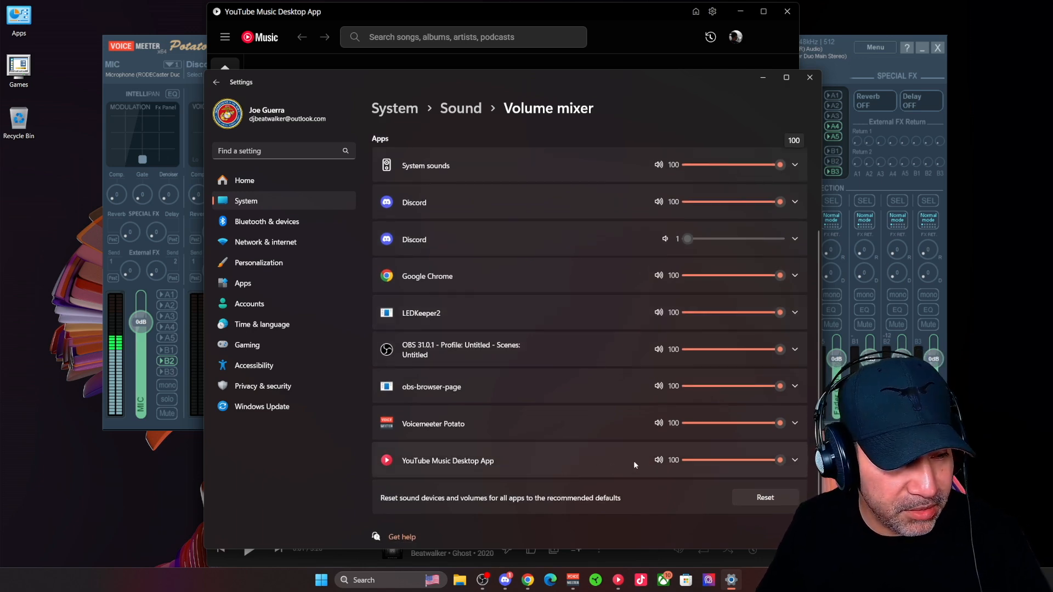
left_click(795, 460)
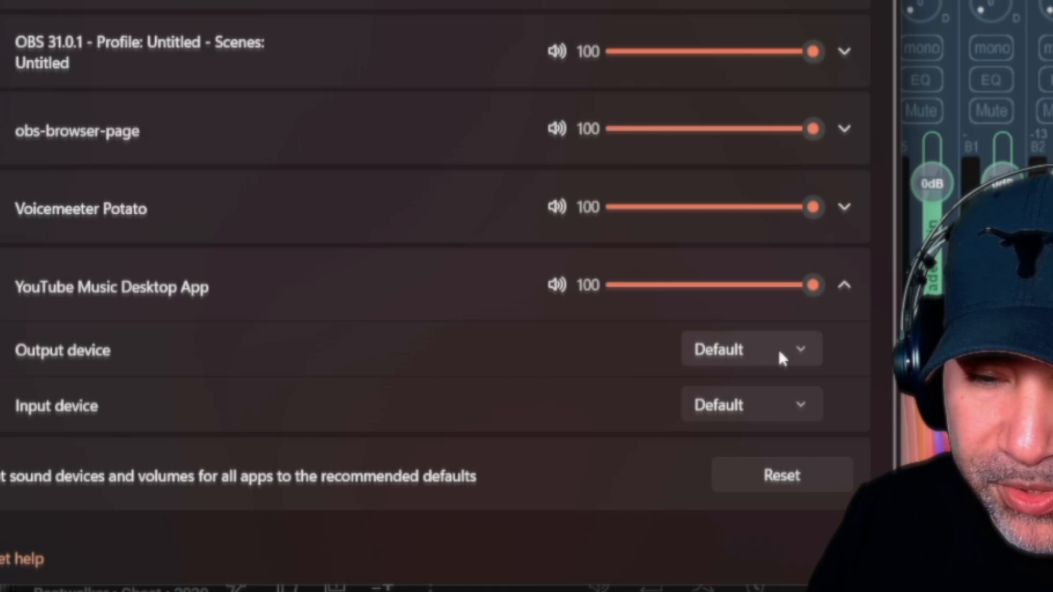
left_click(751, 349)
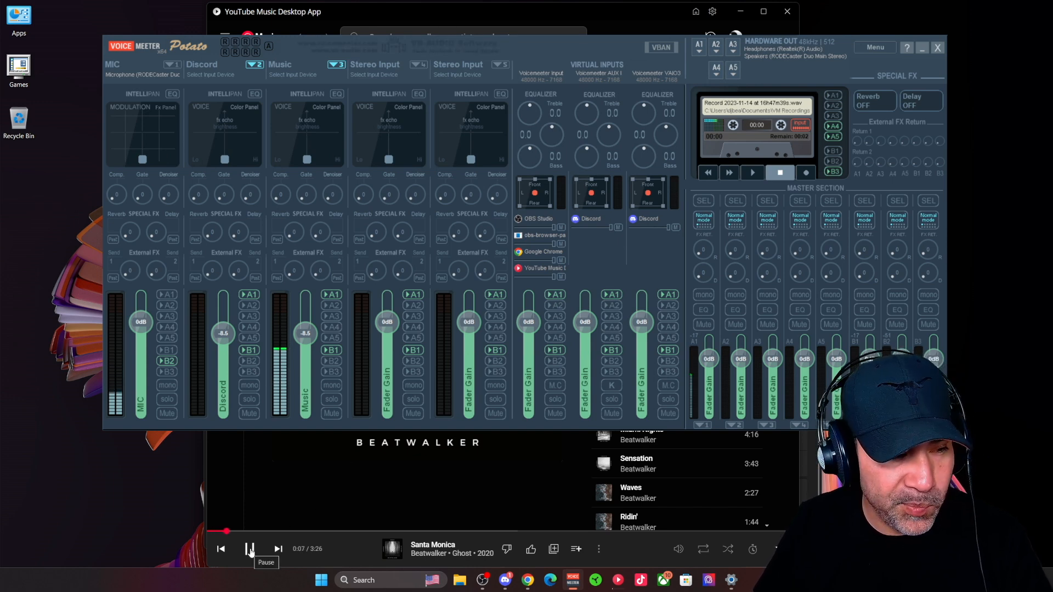
Pause the song and rename the fourth stereo input strip to Browser.
left_click(249, 548)
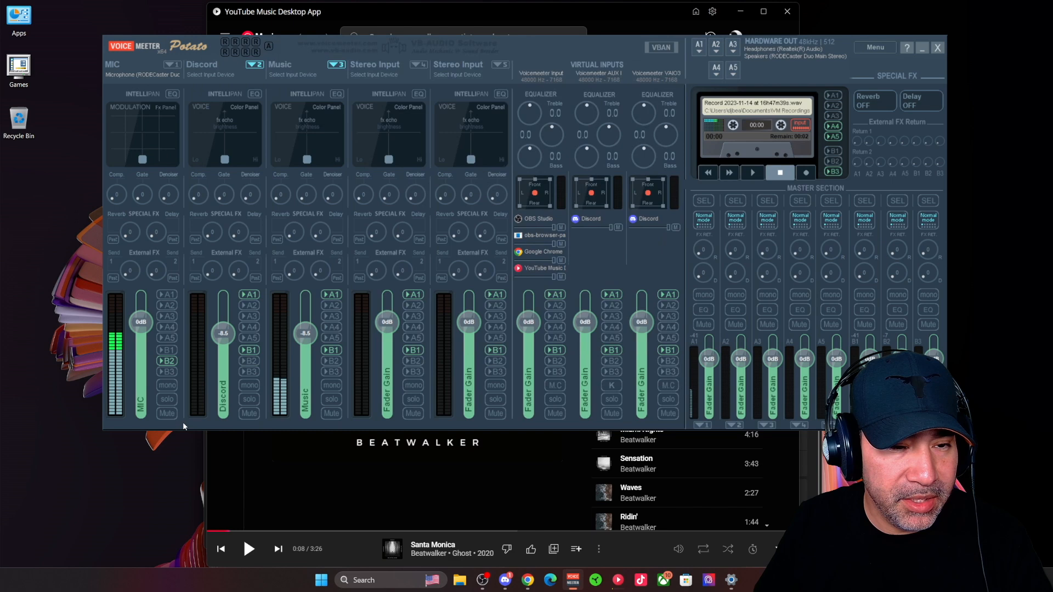
mouse_move(302, 242)
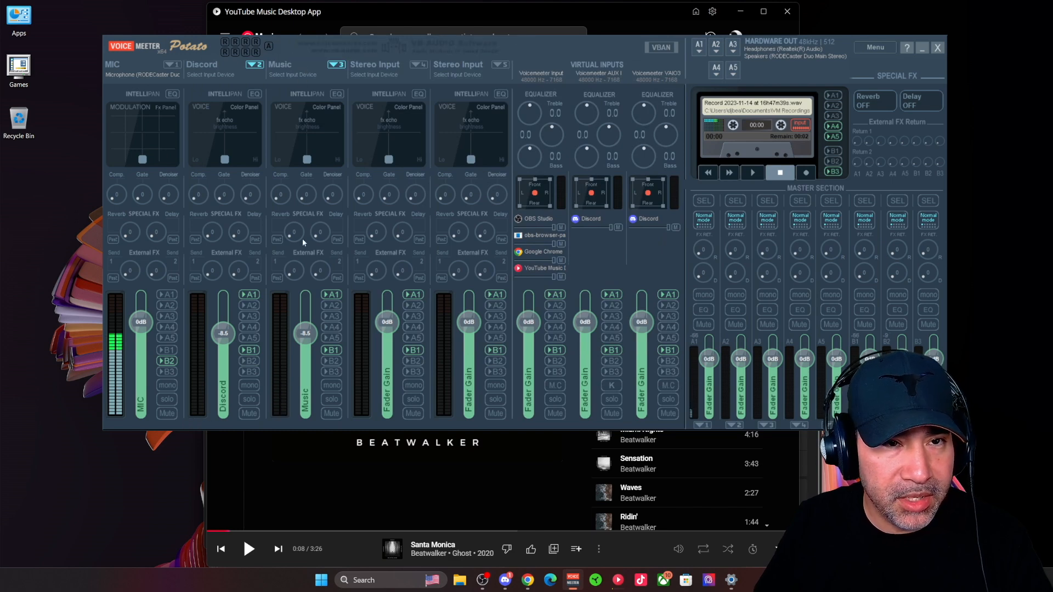
mouse_move(282, 67)
type("B")
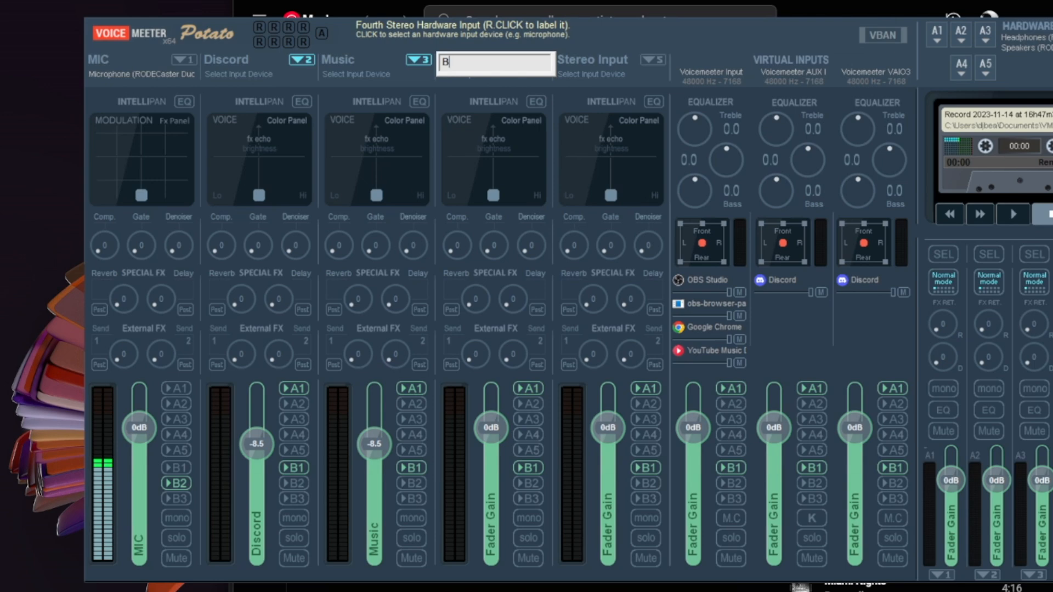
type("rowser")
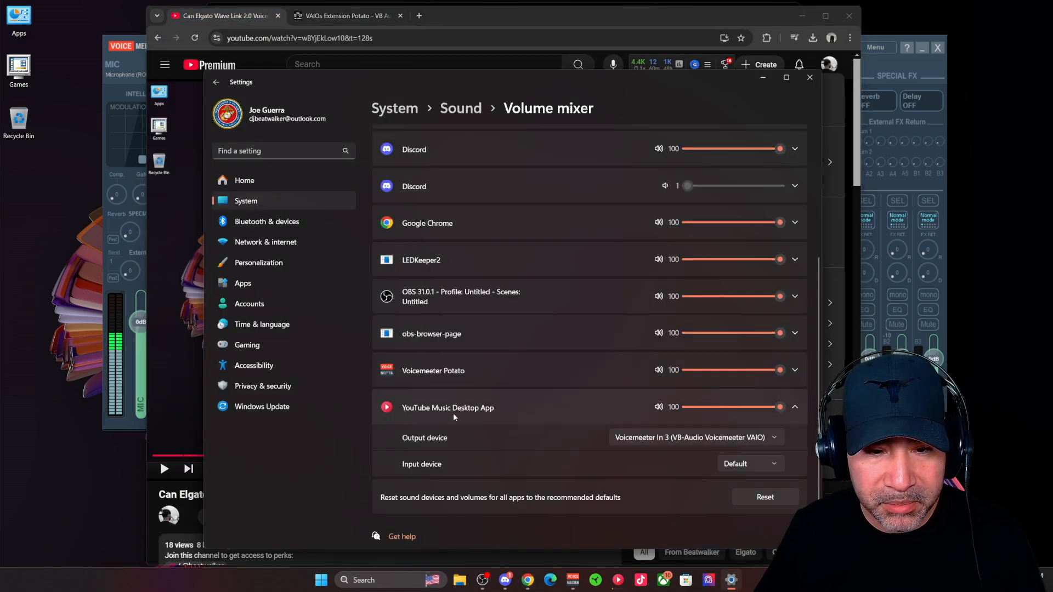
Route Google Chrome's output to Voicemeeter In 4 in the Windows volume mixer.
left_click(794, 223)
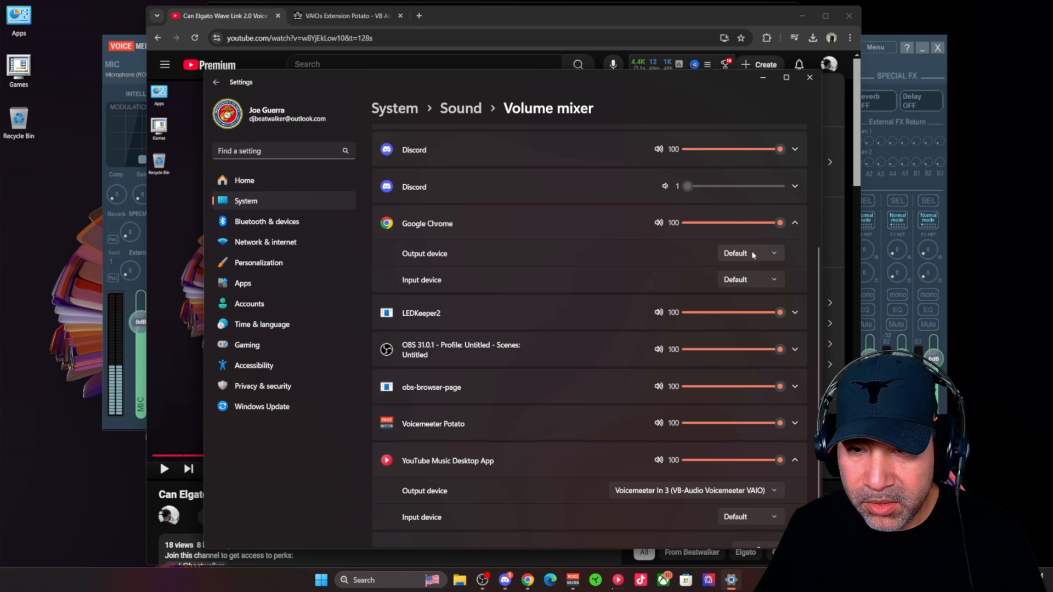
left_click(751, 253)
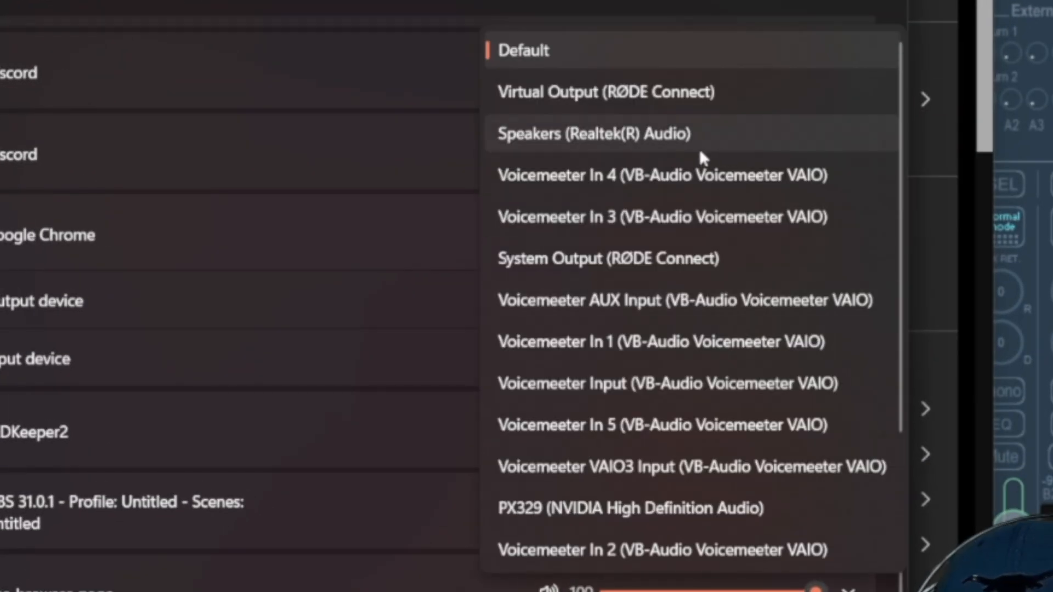
left_click(661, 175)
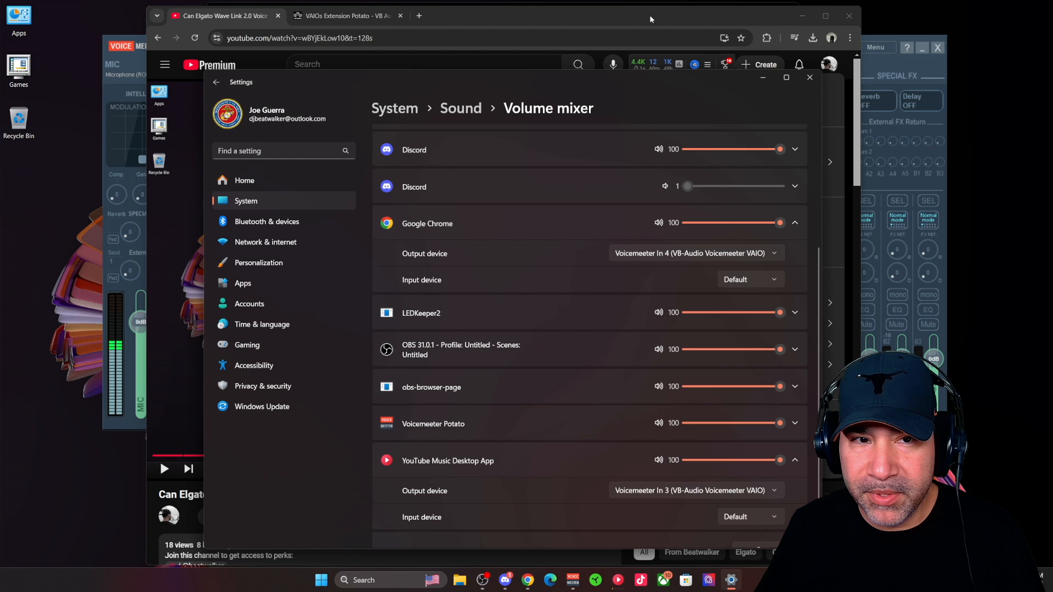
Play and pause a test video in Chrome, then return to the Voicemeeter mixer.
left_click(829, 65)
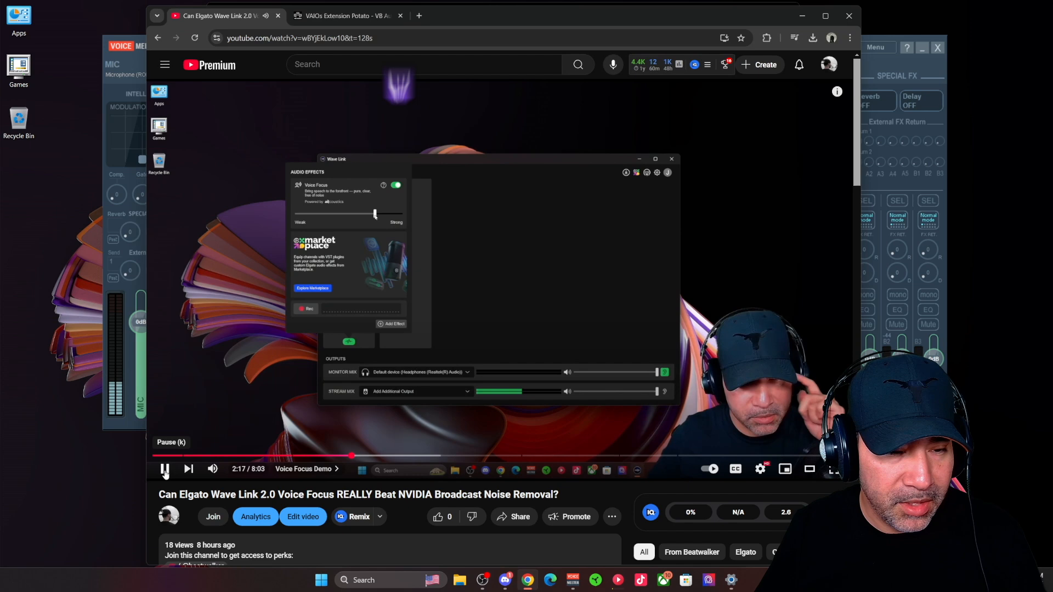
left_click(165, 468)
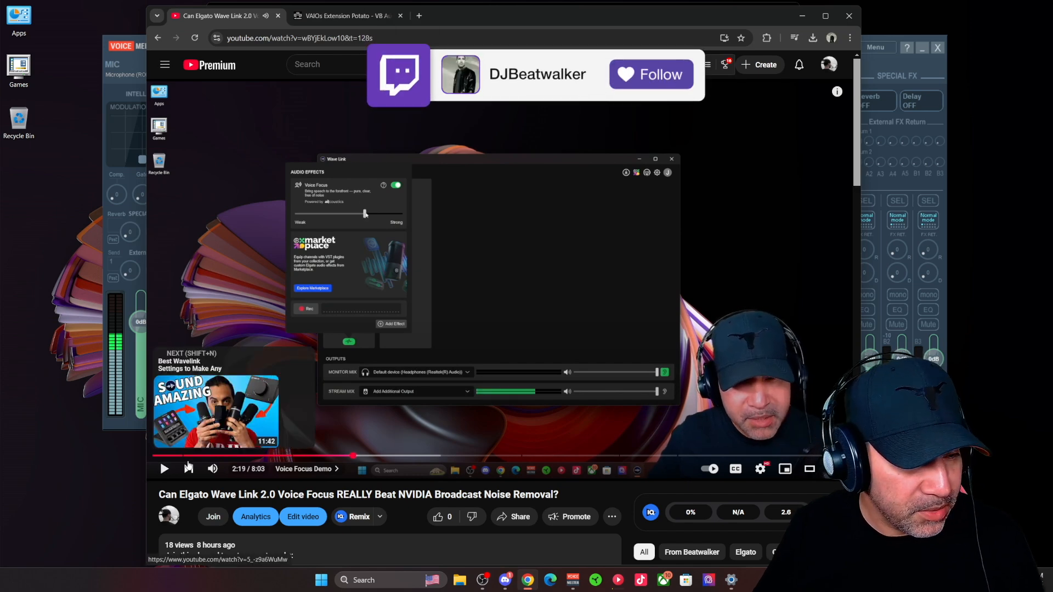
left_click(650, 74)
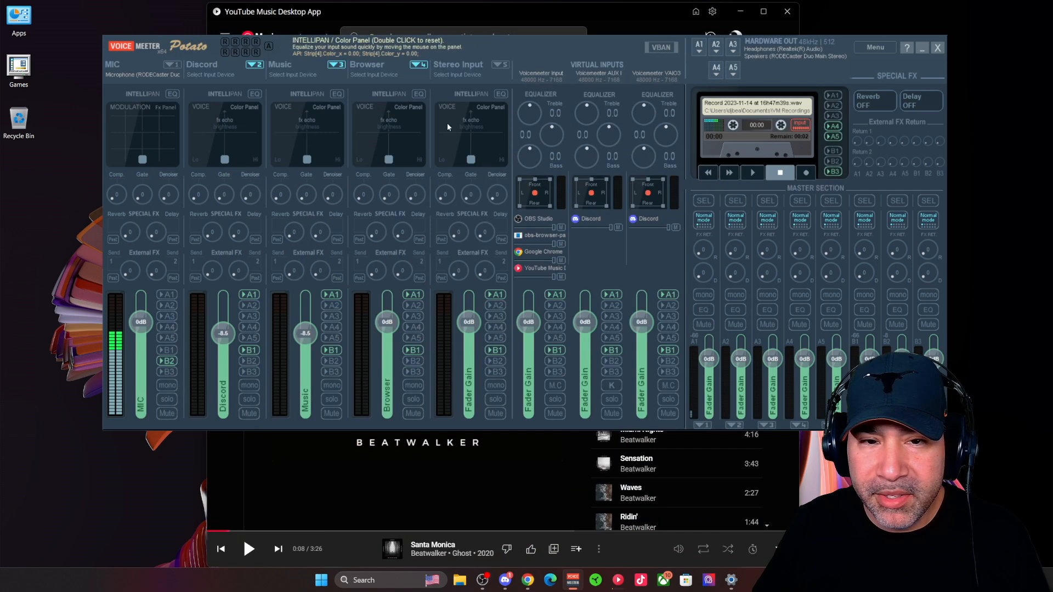
mouse_move(381, 85)
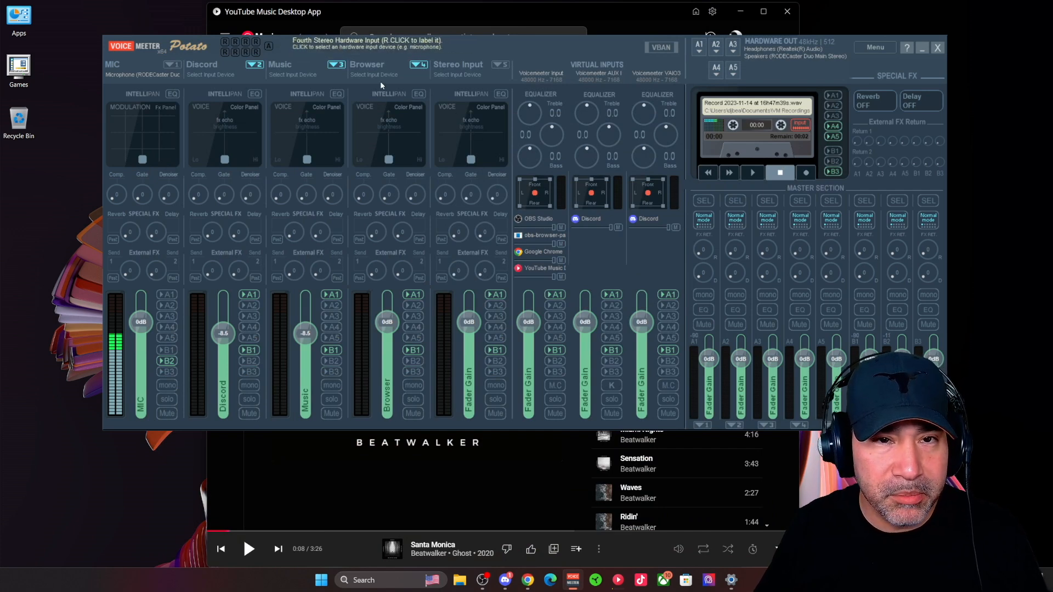
mouse_move(274, 220)
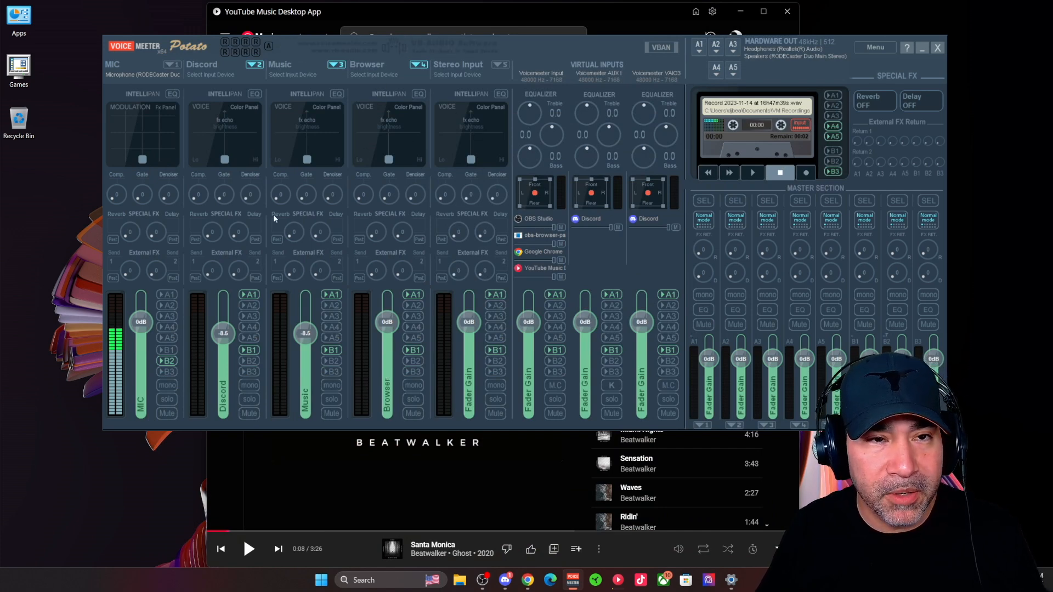
mouse_move(304, 303)
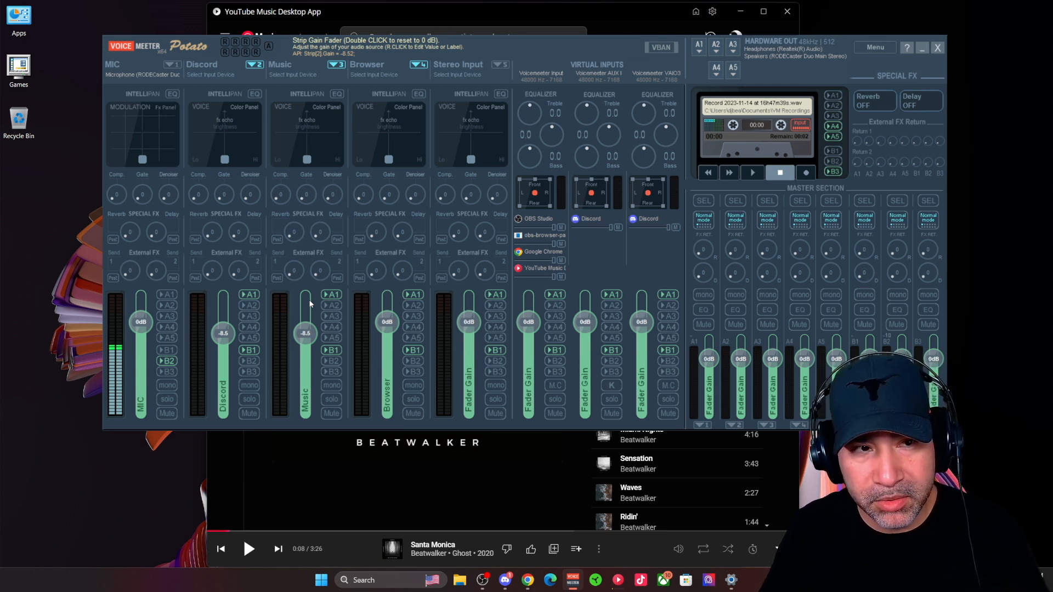
mouse_move(171, 70)
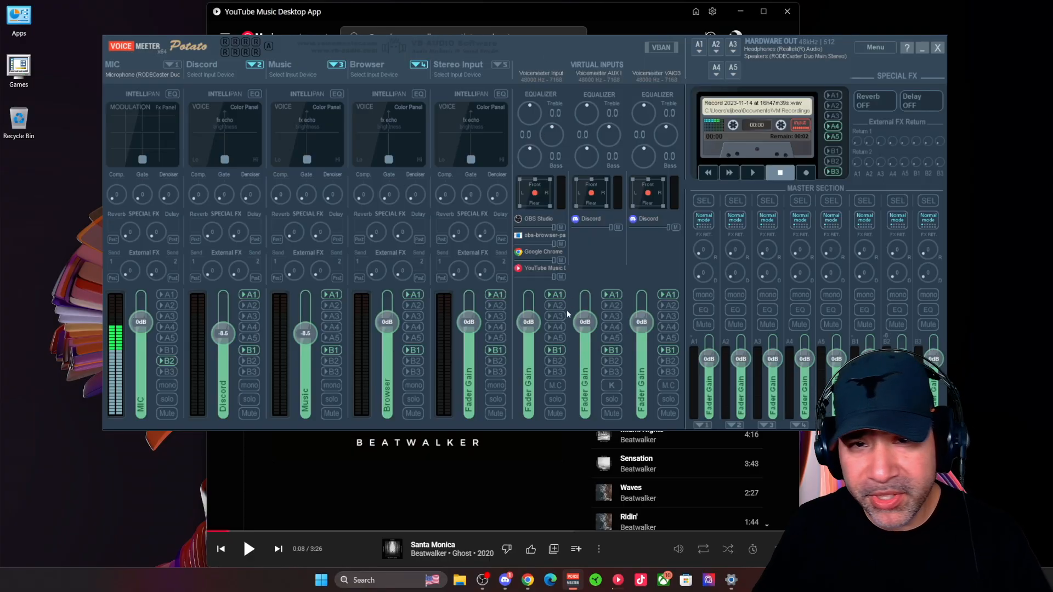
mouse_move(551, 75)
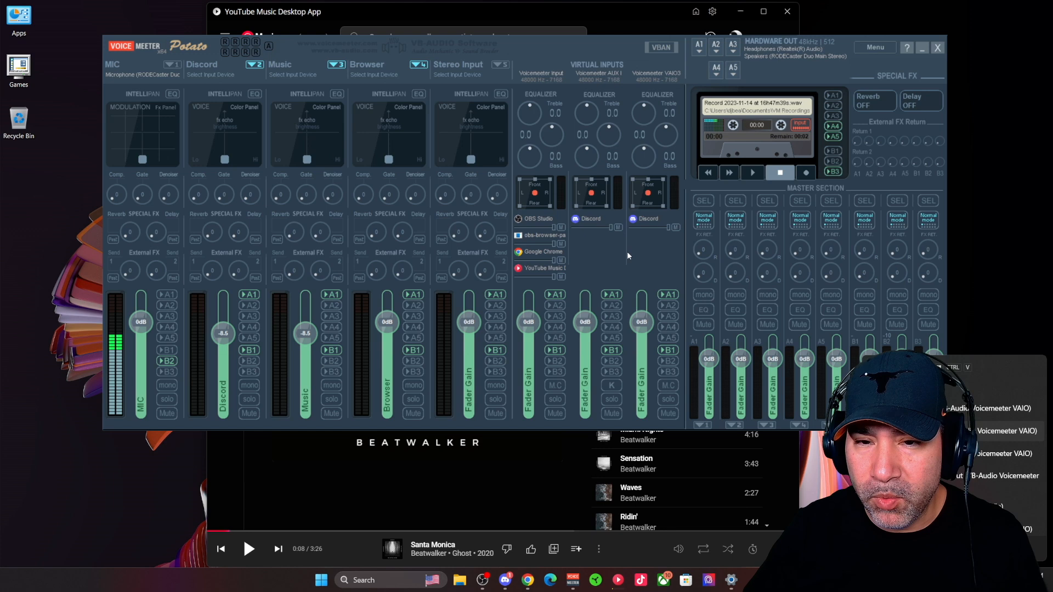
mouse_move(551, 276)
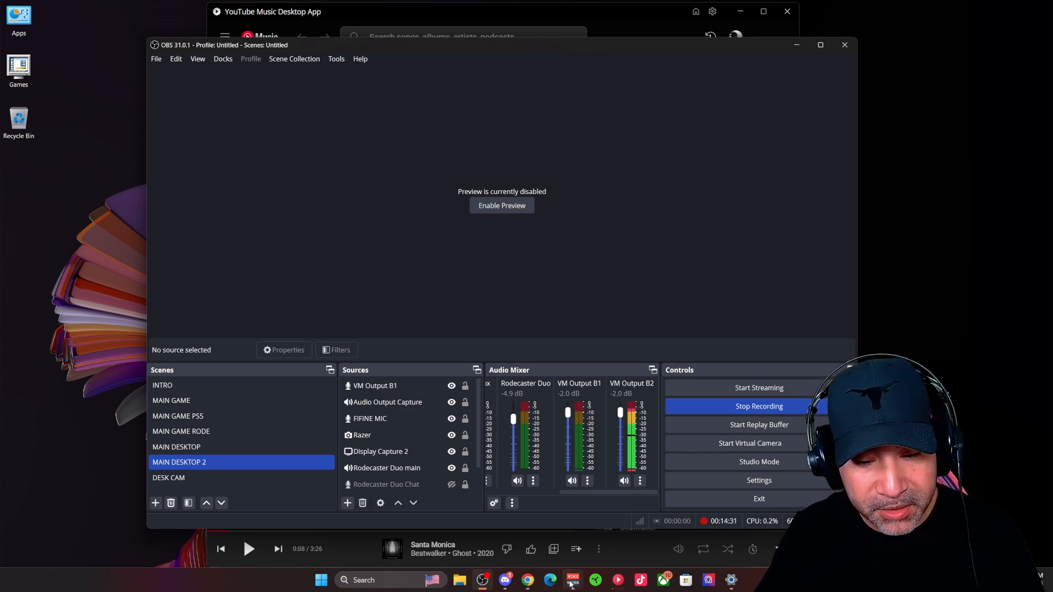
left_click(573, 579)
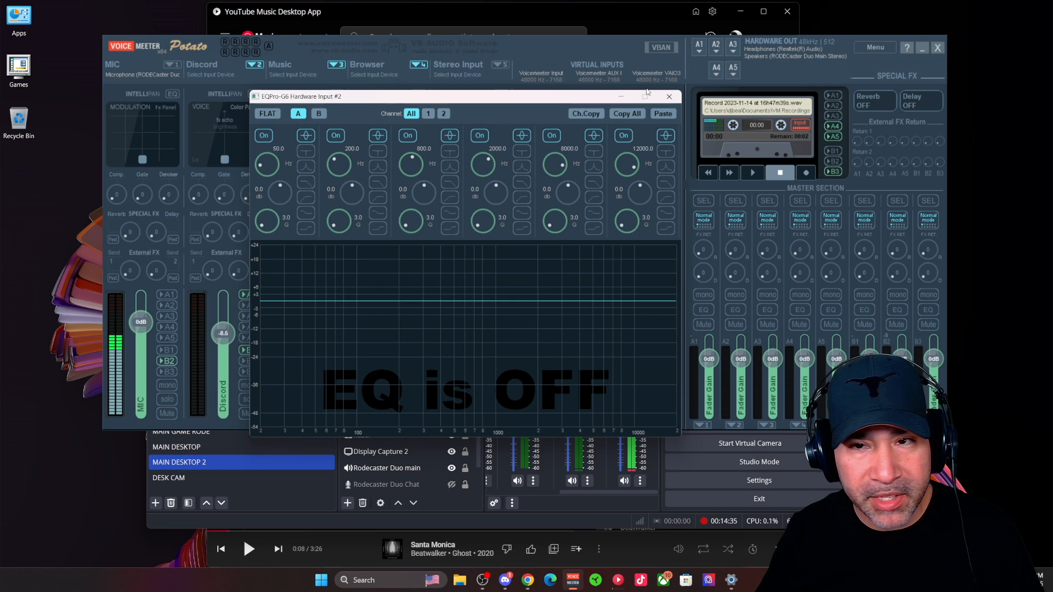
left_click(668, 96)
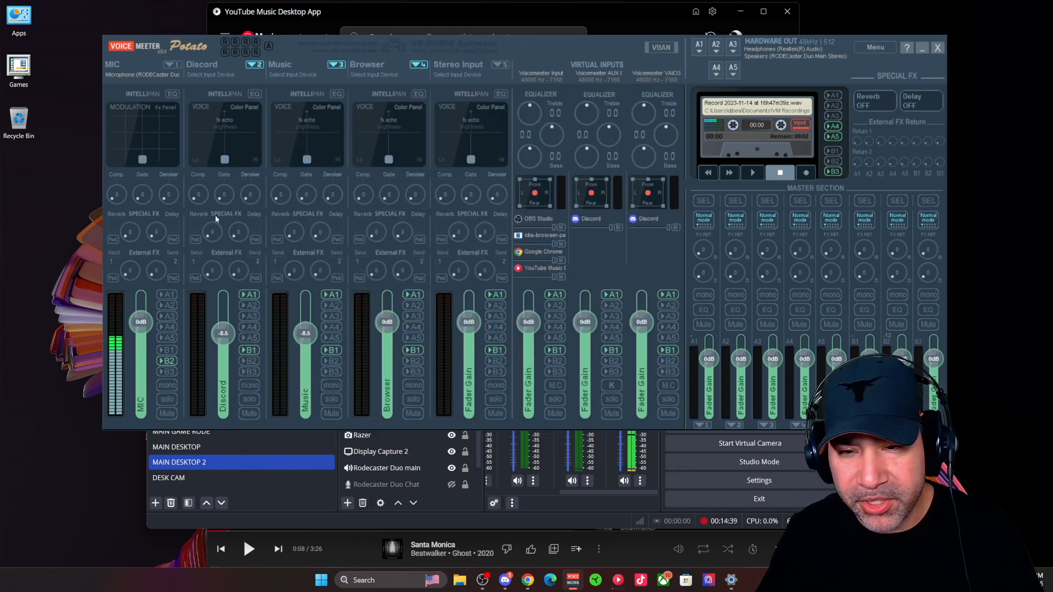
mouse_move(351, 247)
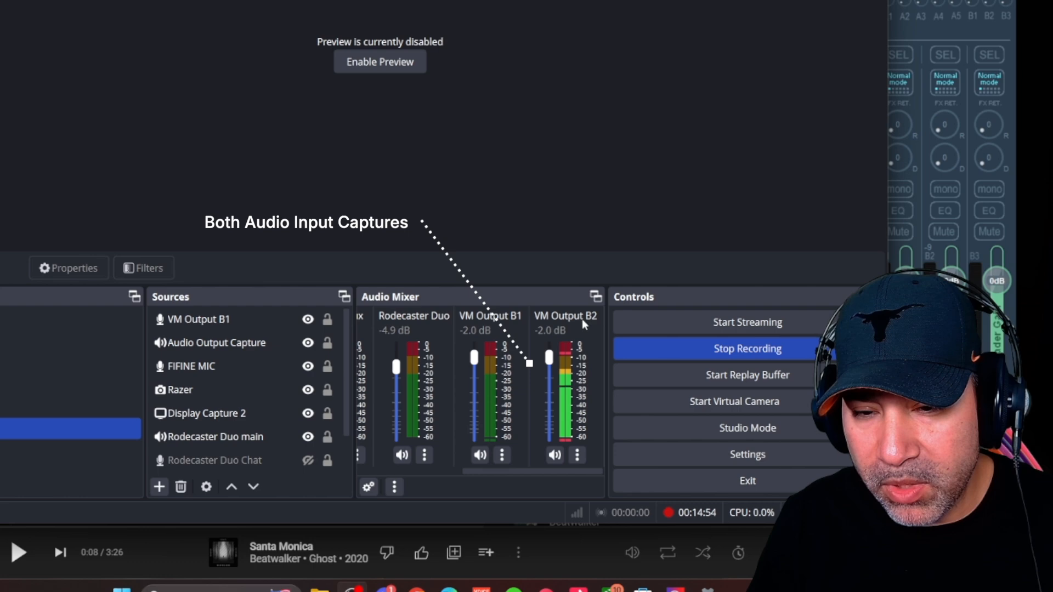
left_click(501, 456)
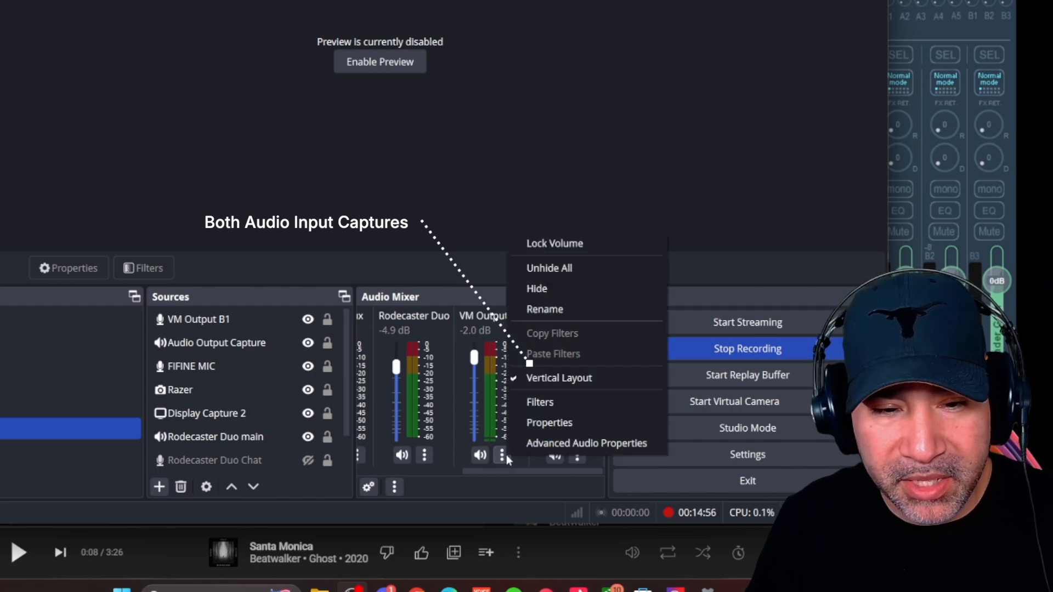
mouse_move(553, 401)
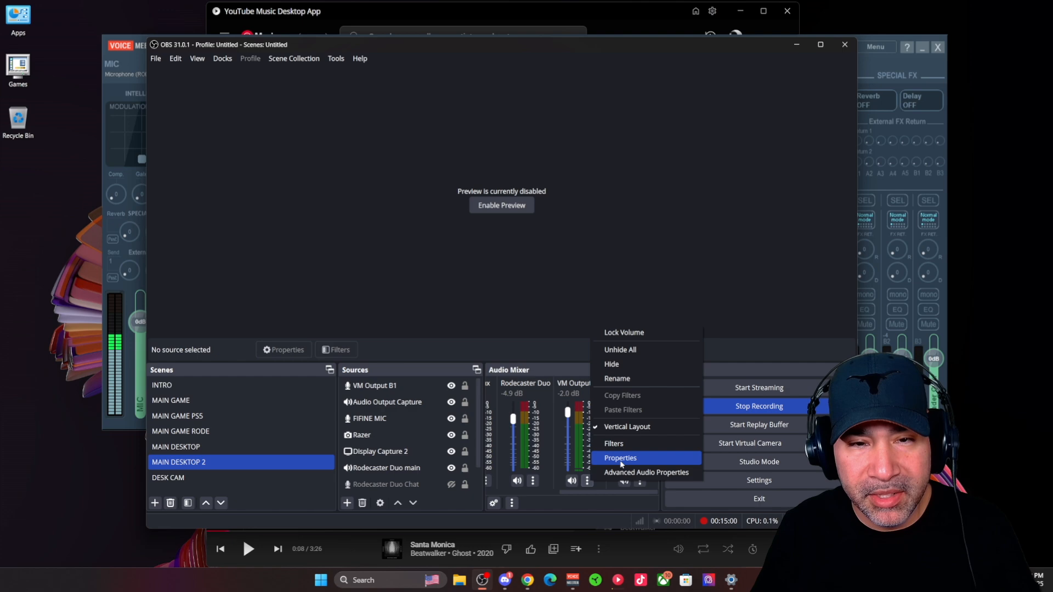
left_click(620, 458)
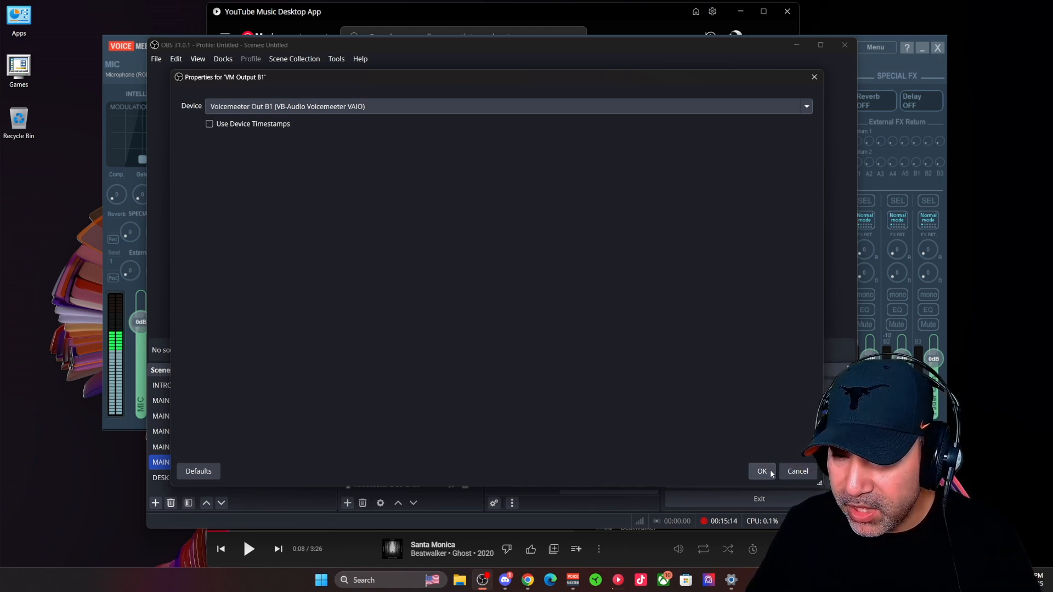
left_click(761, 471)
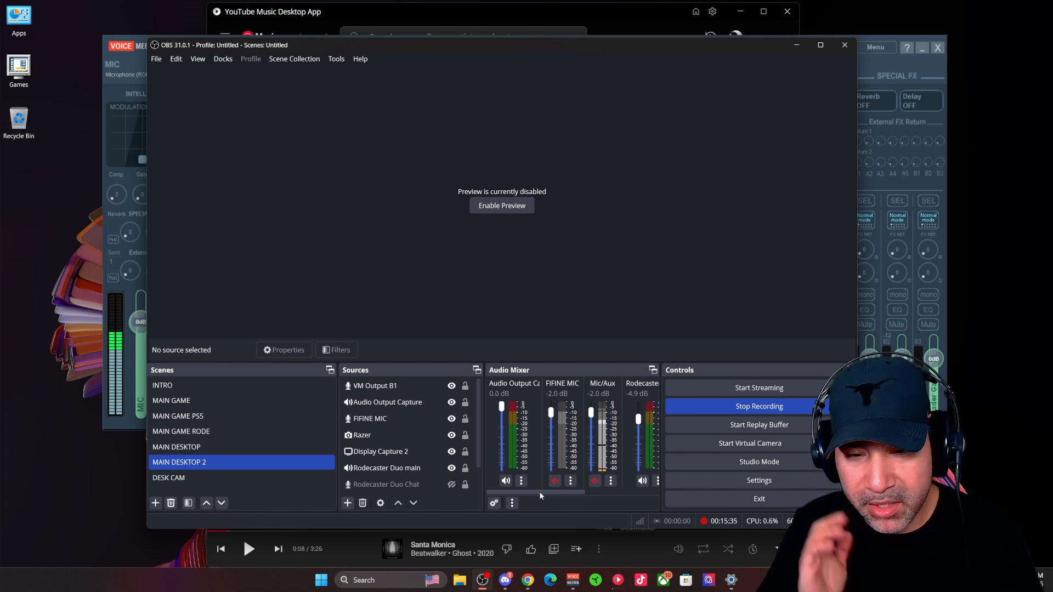
mouse_move(559, 497)
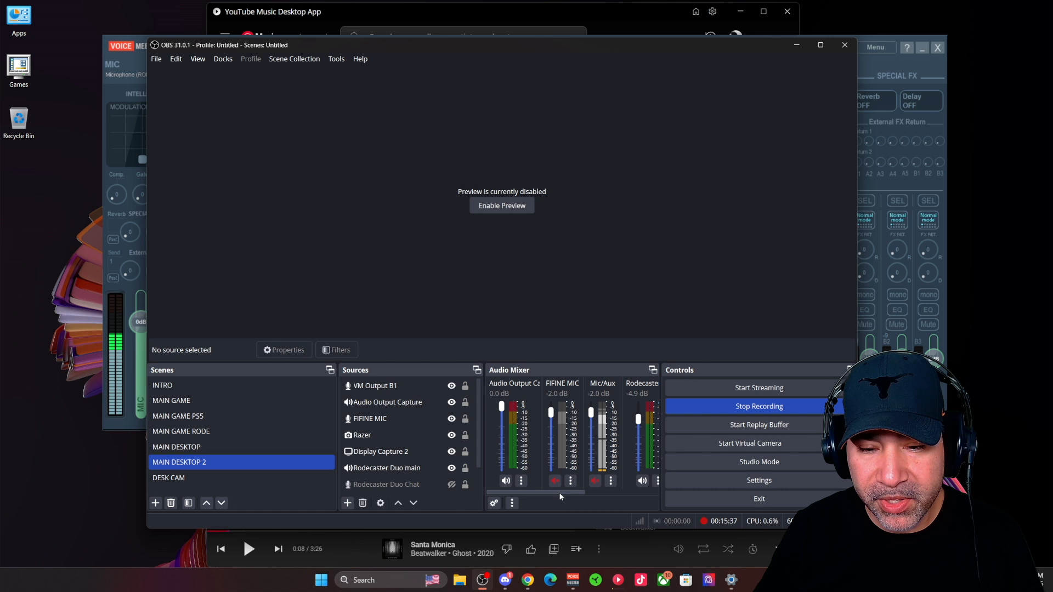
Add a new Audio Output Capture source to the MAIN DESKTOP 2 scene.
left_click(348, 503)
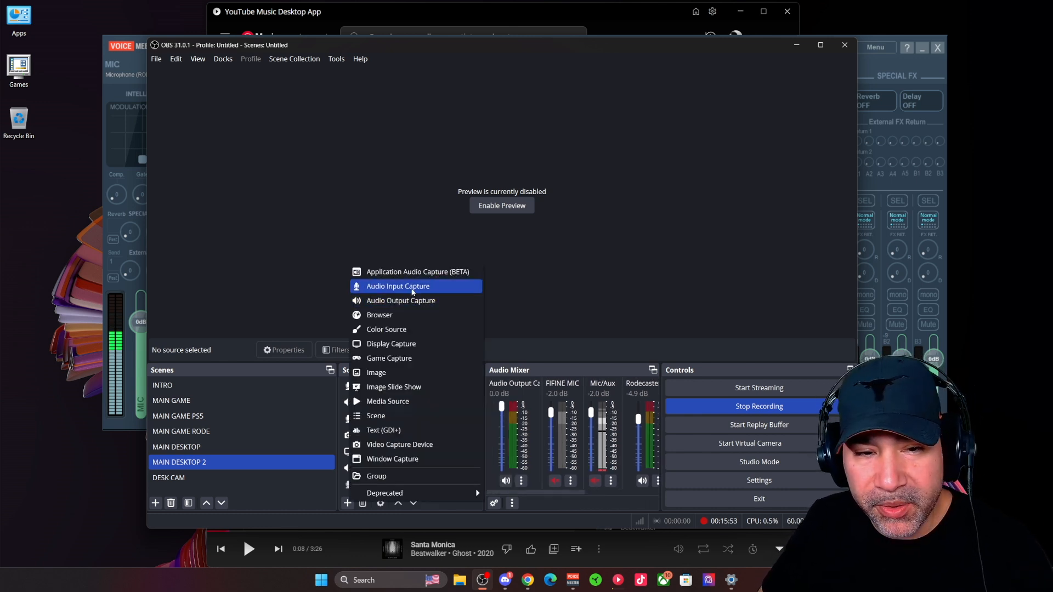
mouse_move(401, 300)
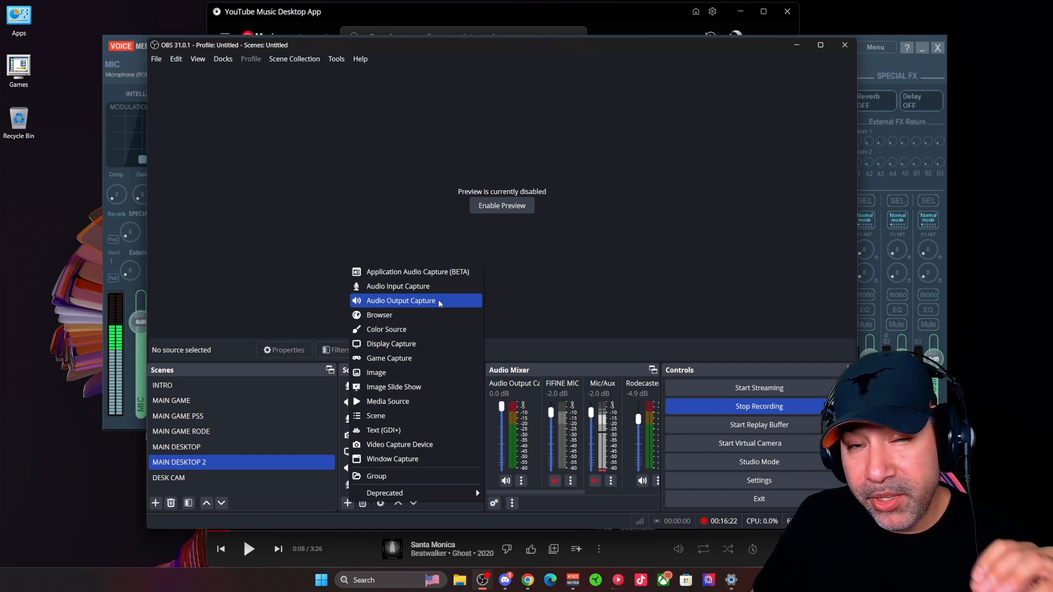
left_click(402, 301)
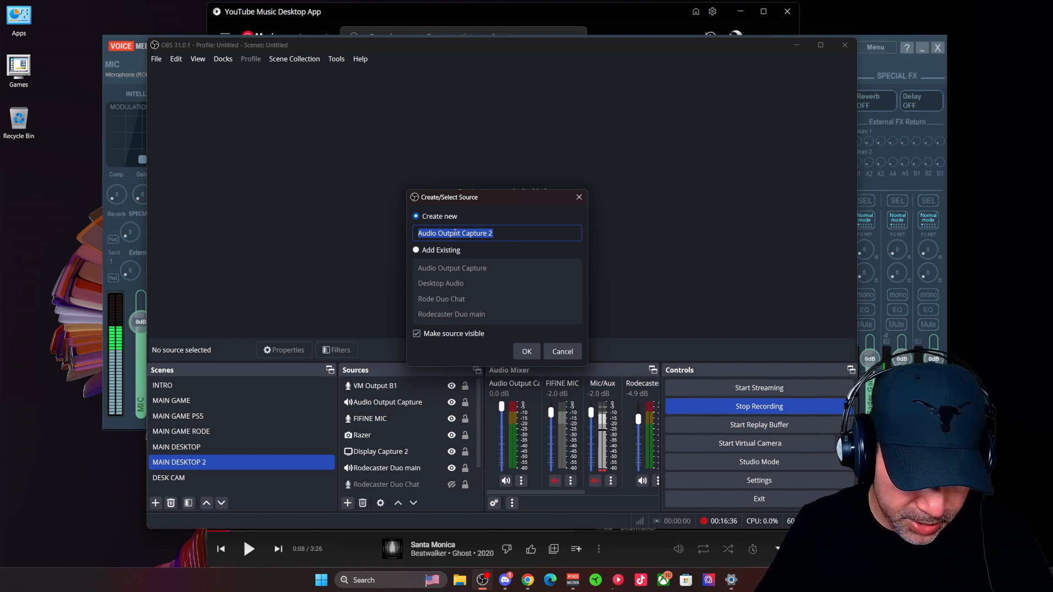
type("M")
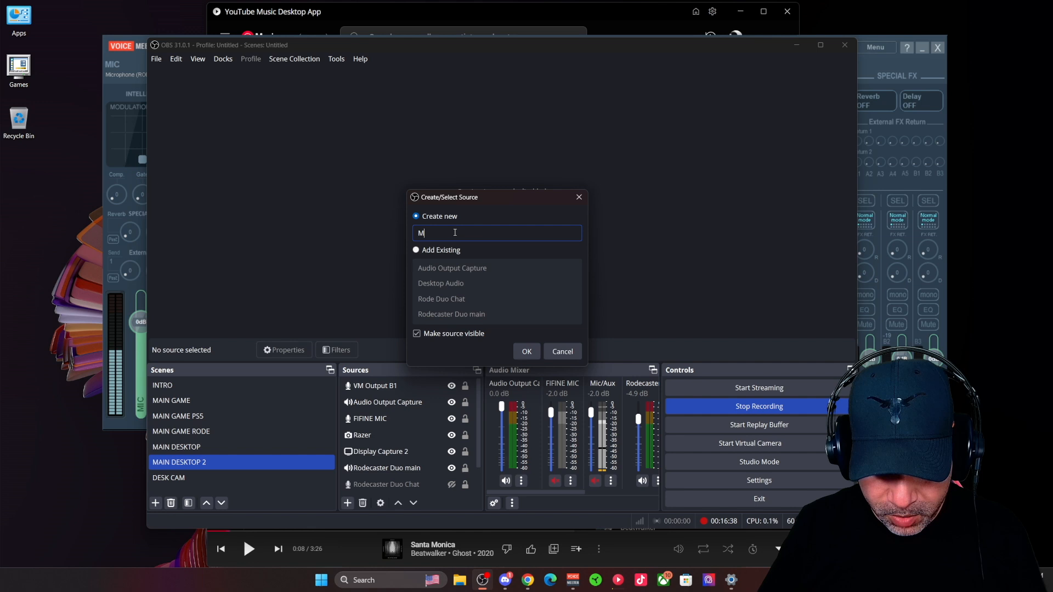
left_click(526, 351)
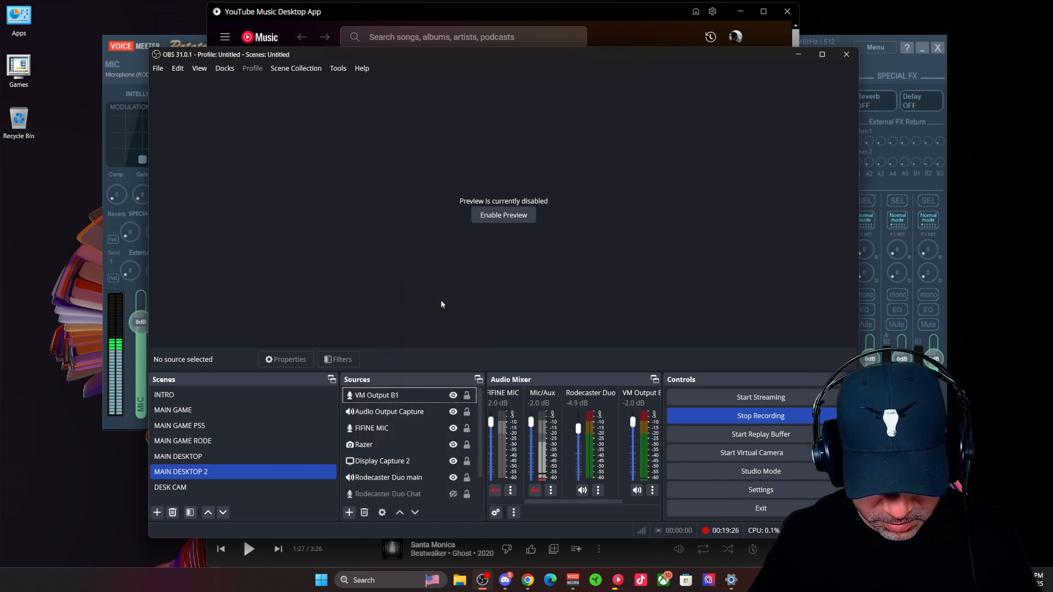
Add an Audio Input Capture source named Music using Voicemeeter Out A2.
left_click(349, 513)
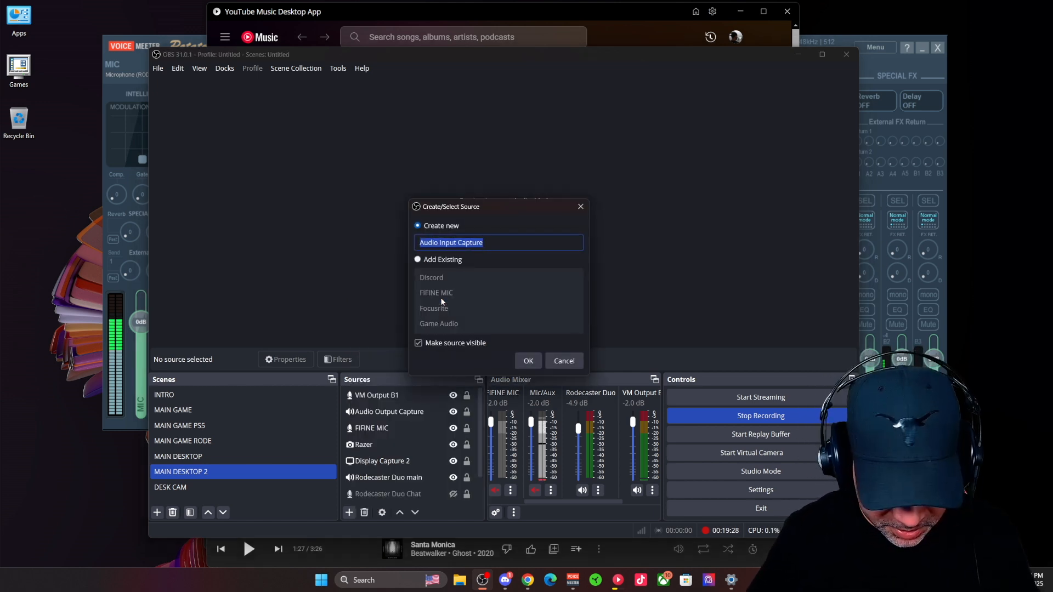
type("Music")
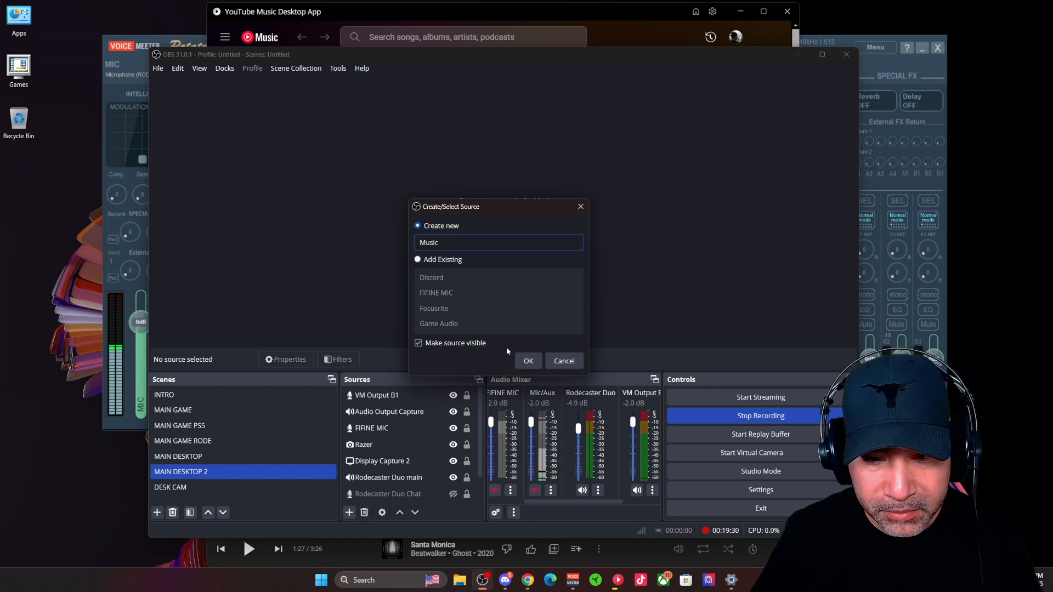
left_click(528, 361)
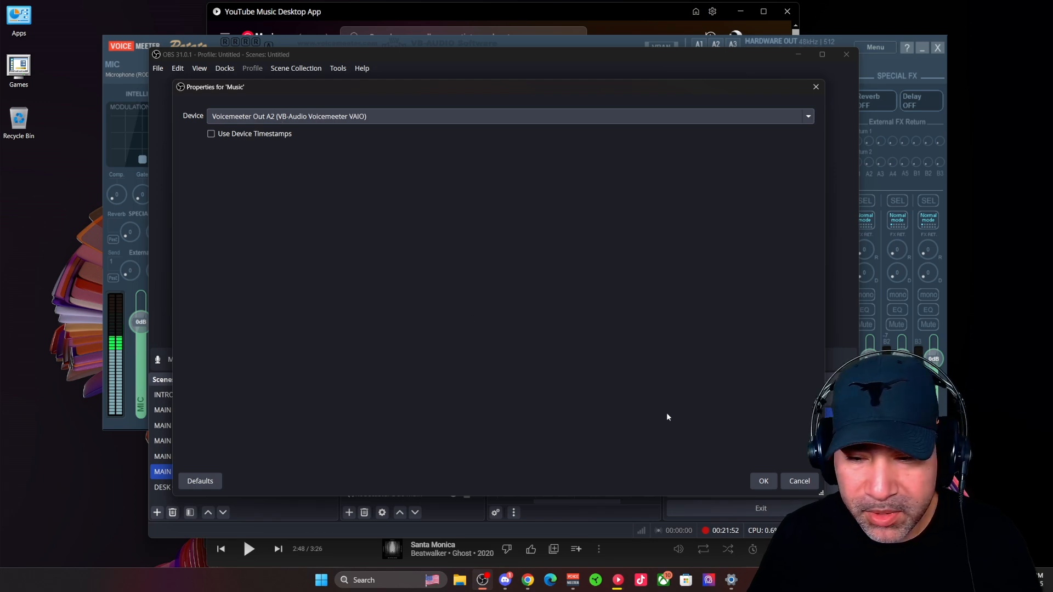
left_click(763, 480)
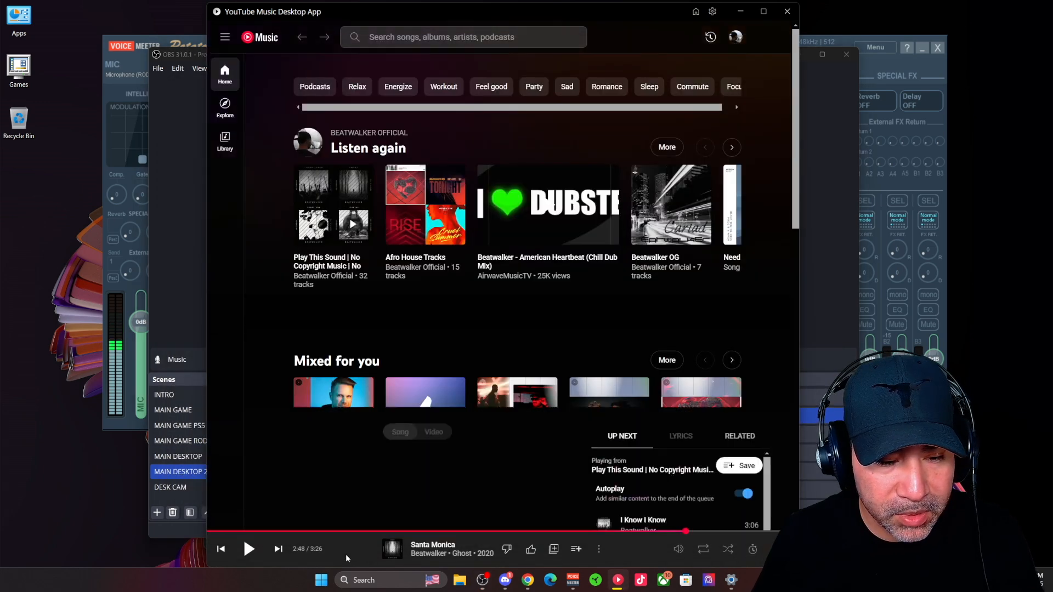
Bring the Voicemeeter Potato mixer to the front to review the Discord, Music and Browser strips.
left_click(249, 549)
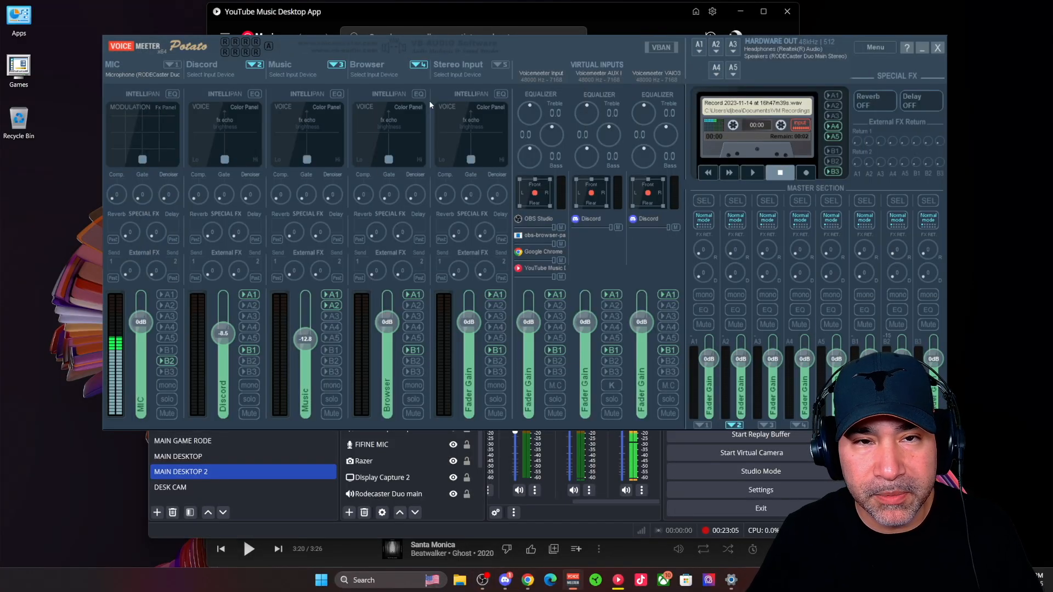
mouse_move(418, 94)
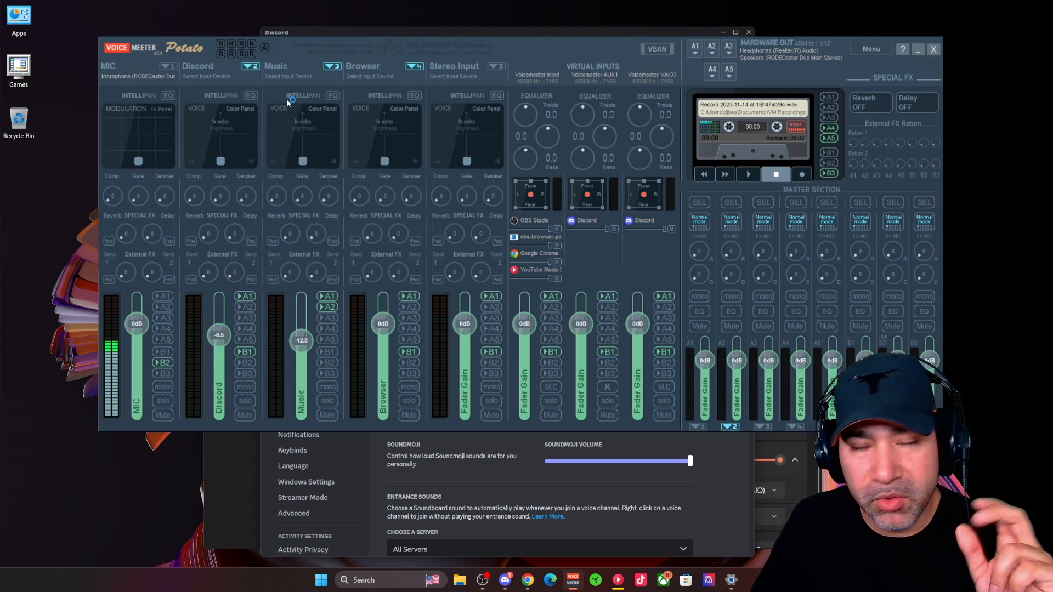
mouse_move(208, 75)
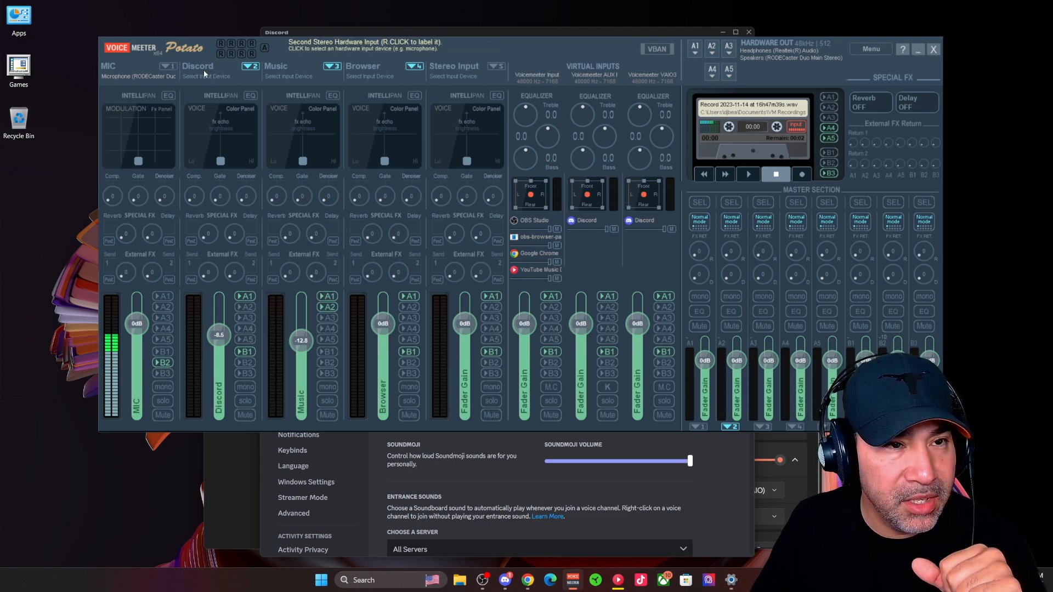
From the Discord strip, reach Windows Sound's Playback list and the Voicemeeter In 2 properties.
left_click(207, 75)
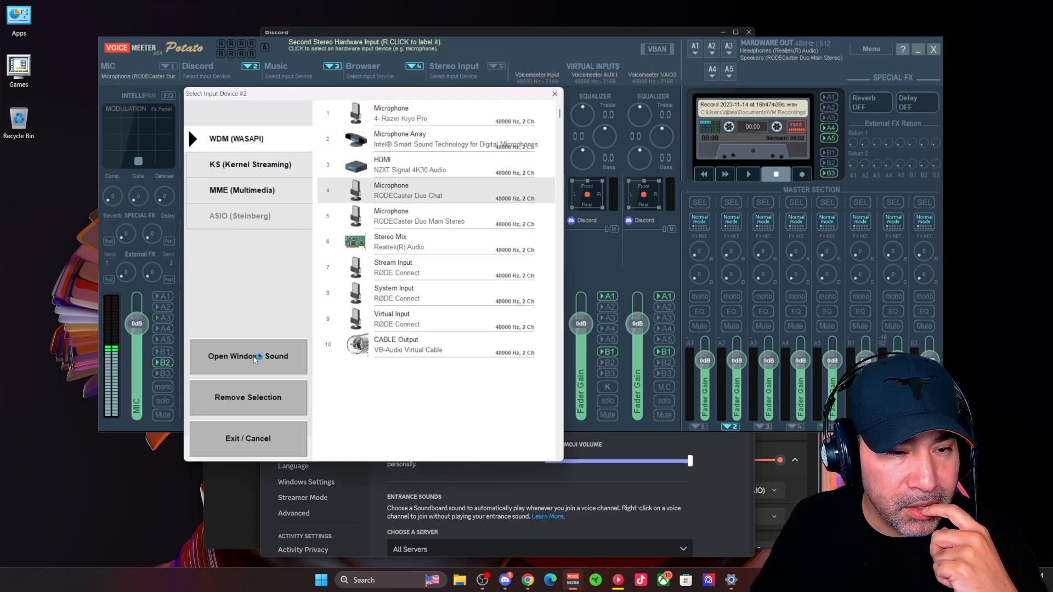
left_click(248, 355)
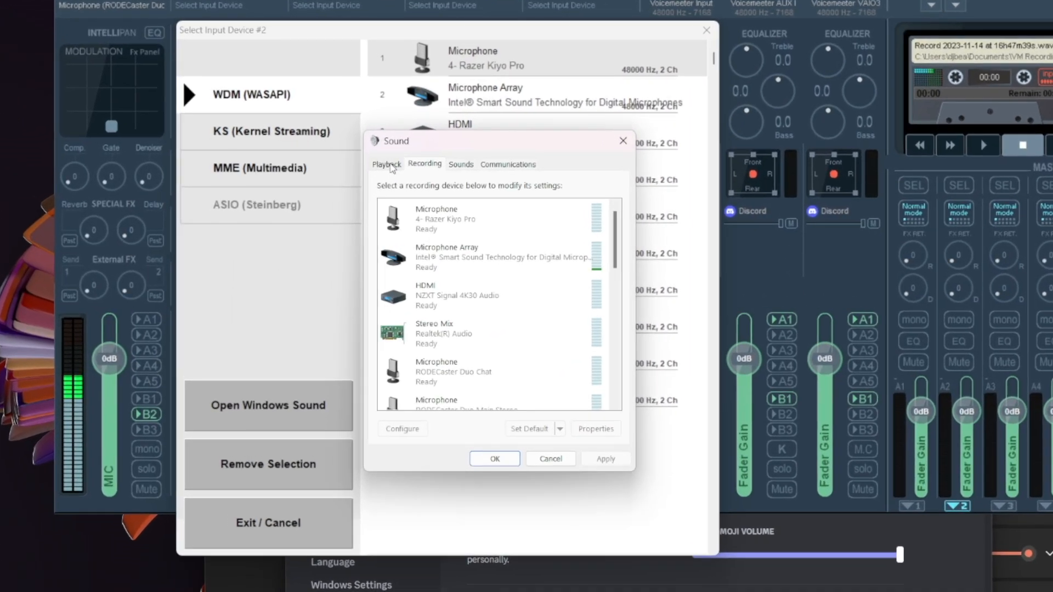
left_click(386, 167)
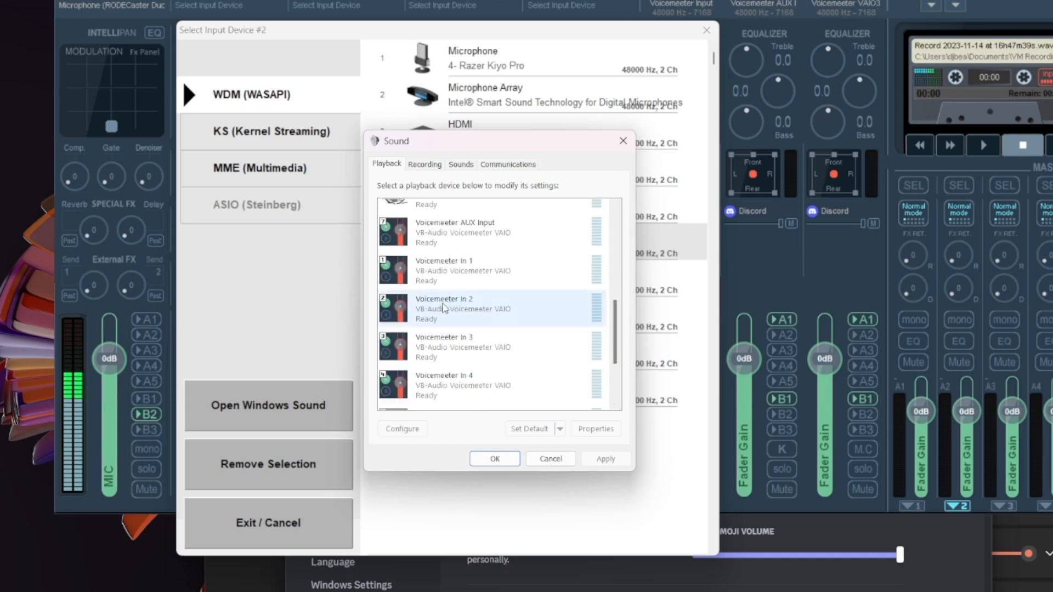
right_click(443, 309)
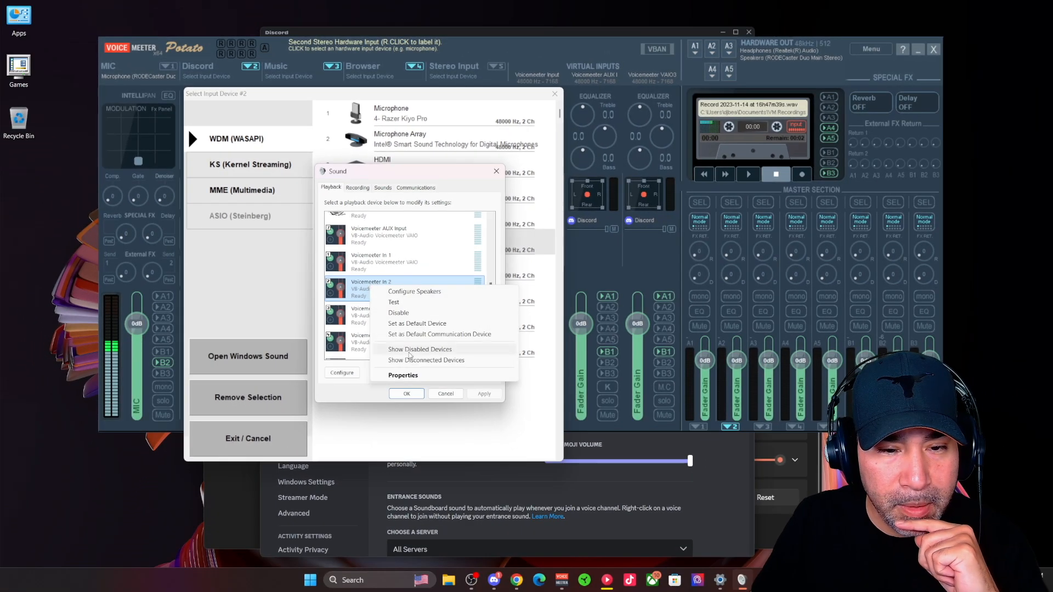
left_click(402, 375)
type("Discord In 2")
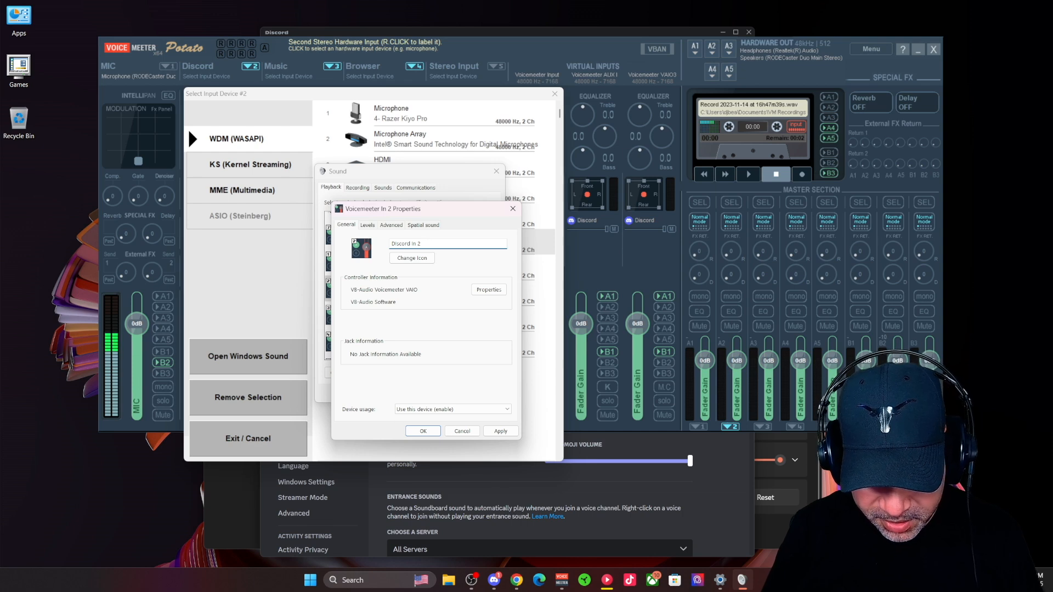
Rename Voicemeeter In 2 to 'Discord In 2 VM', confirm, and launch Discord.
type("VM")
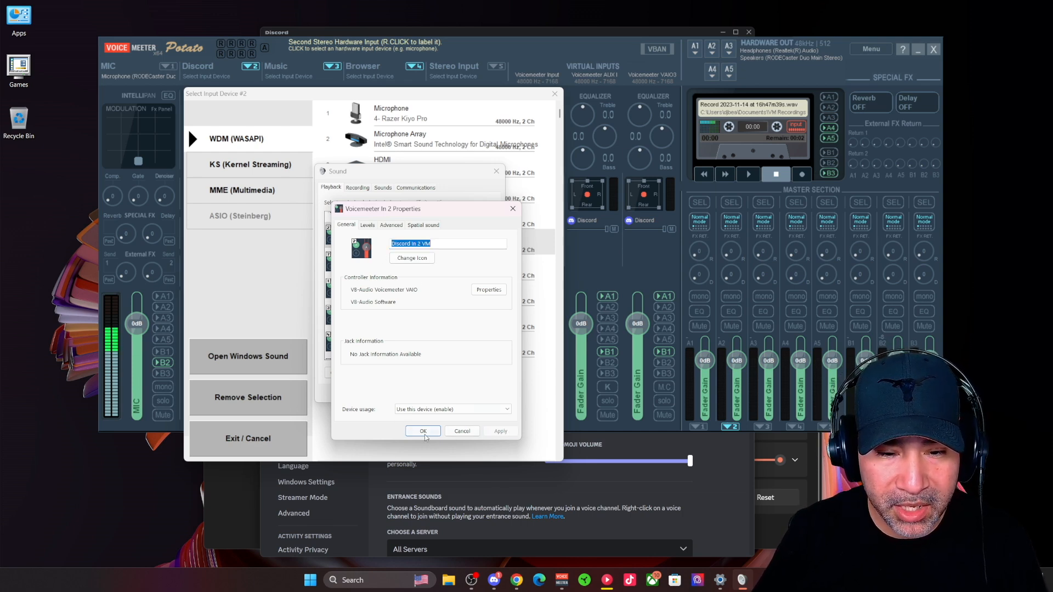
left_click(421, 430)
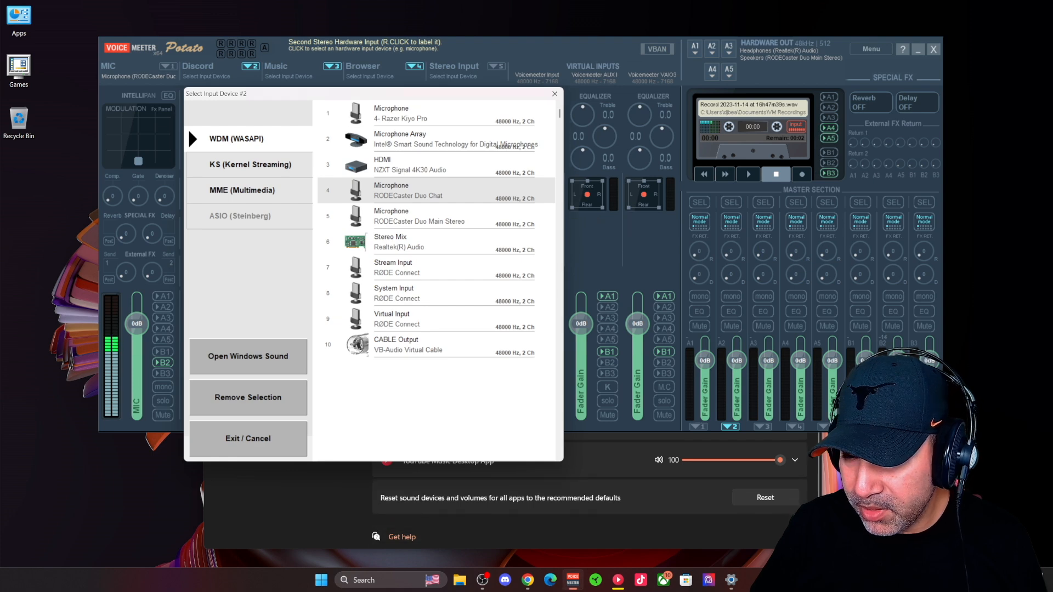
left_click(246, 356)
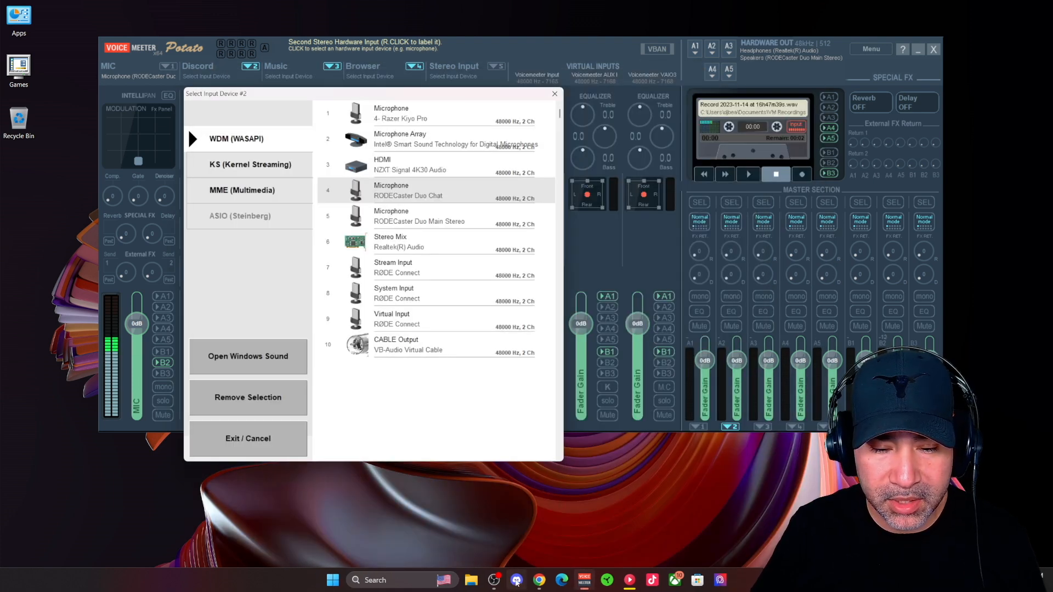
left_click(515, 579)
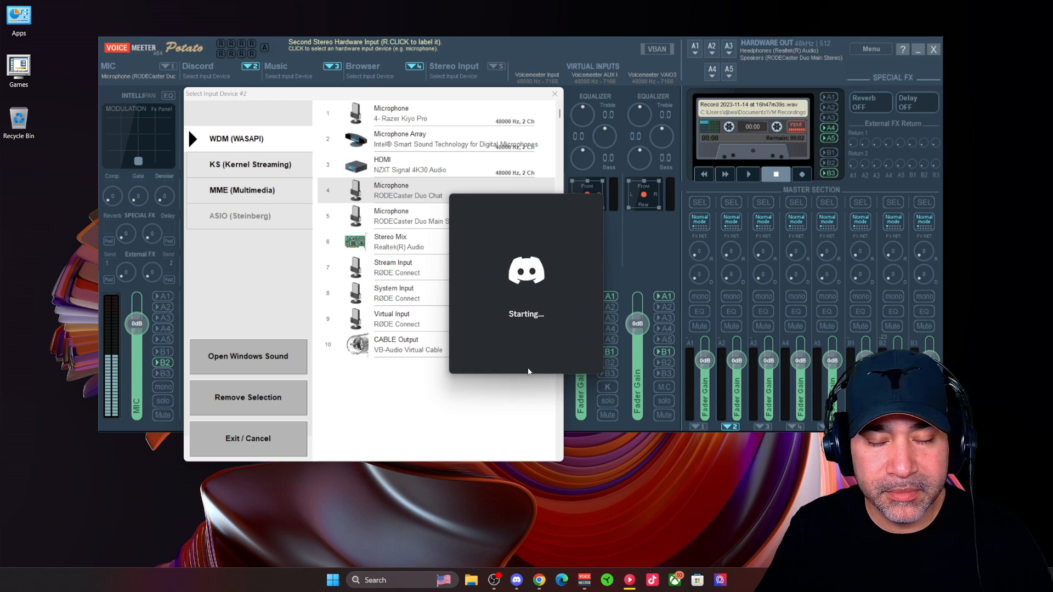
Set Discord's voice output device to Discord In 2 VM (VB-Audio Voicemeeter VAIO).
left_click(517, 579)
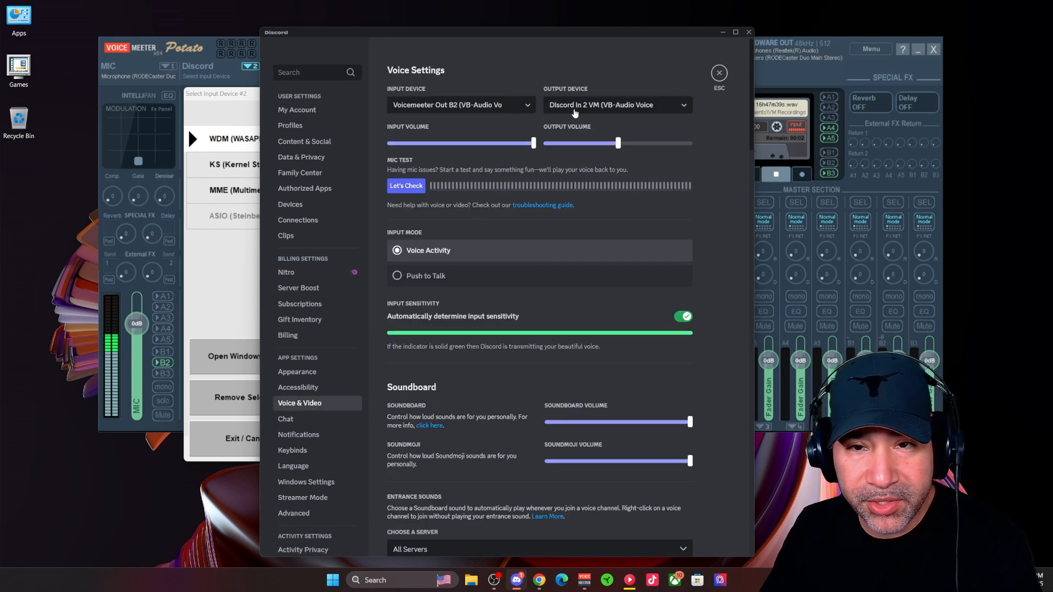
mouse_move(576, 113)
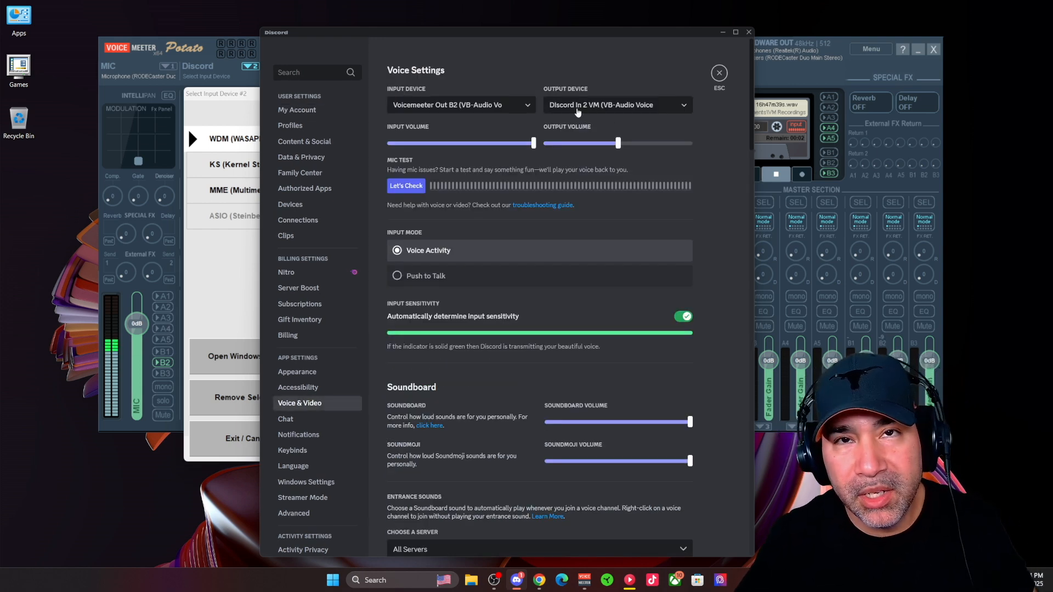